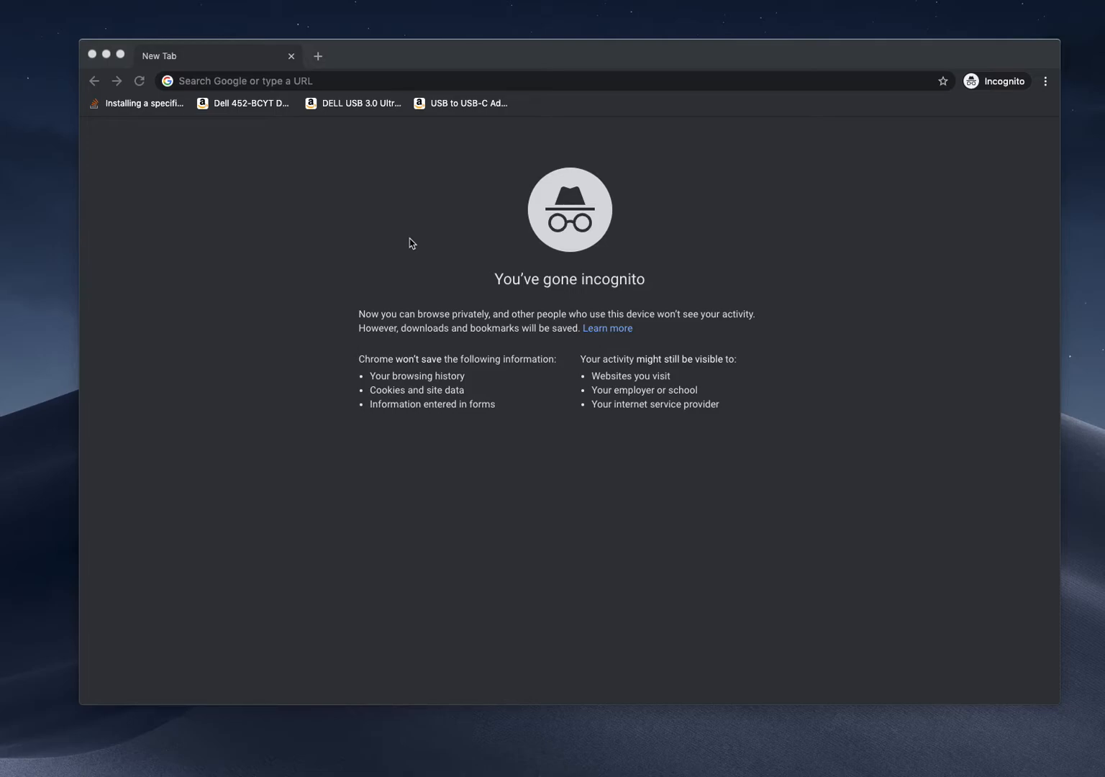
pyautogui.moveTo(402, 210)
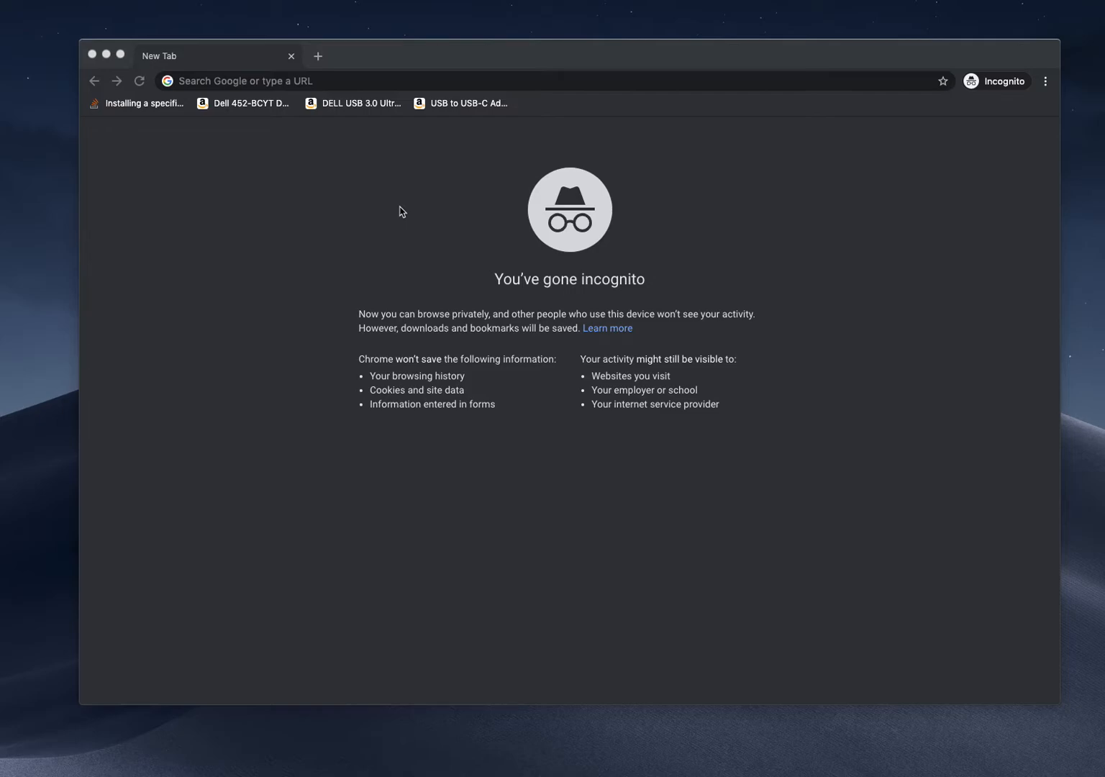
pyautogui.moveTo(446, 158)
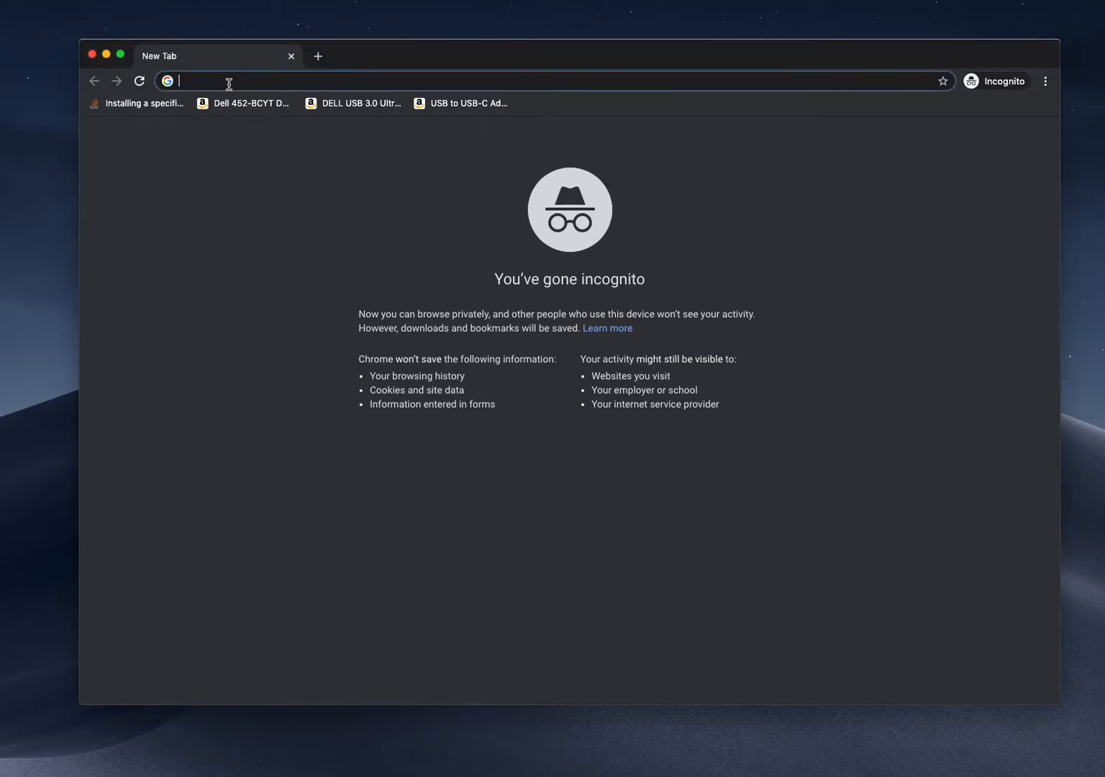
# Search Google for 'clear cache extension' and choose the Clear Cache - Google Chrome result.
pyautogui.write('clear cach')
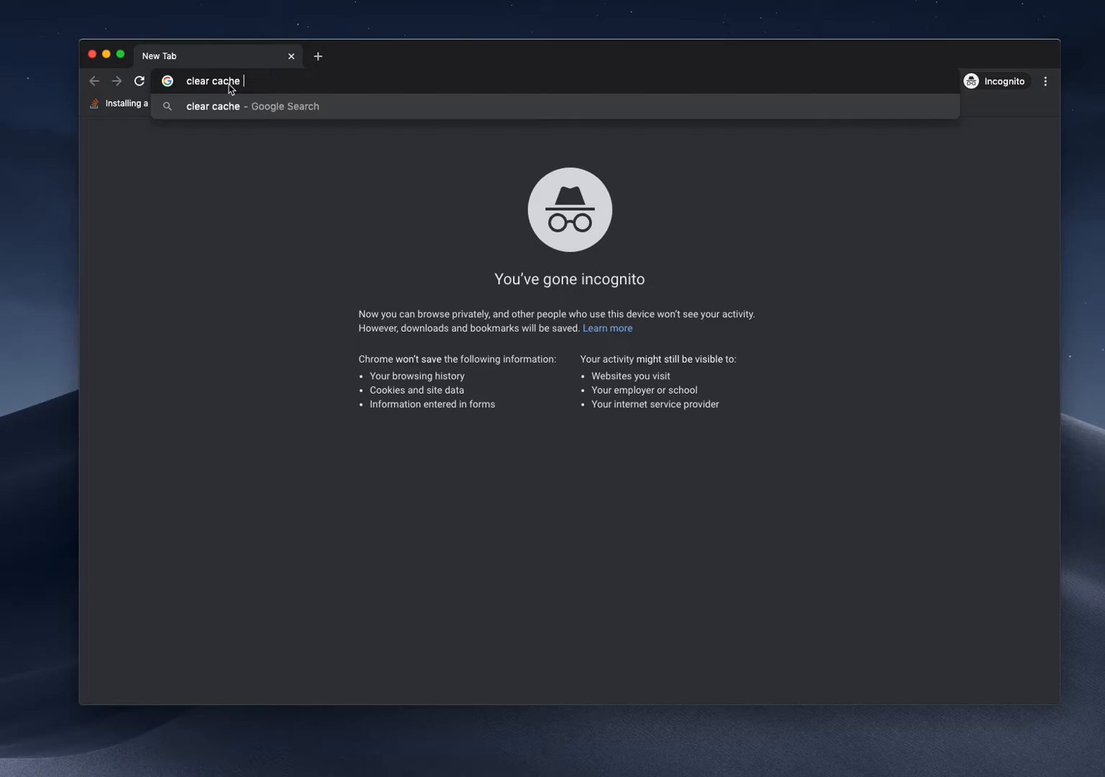
pyautogui.write('extensi')
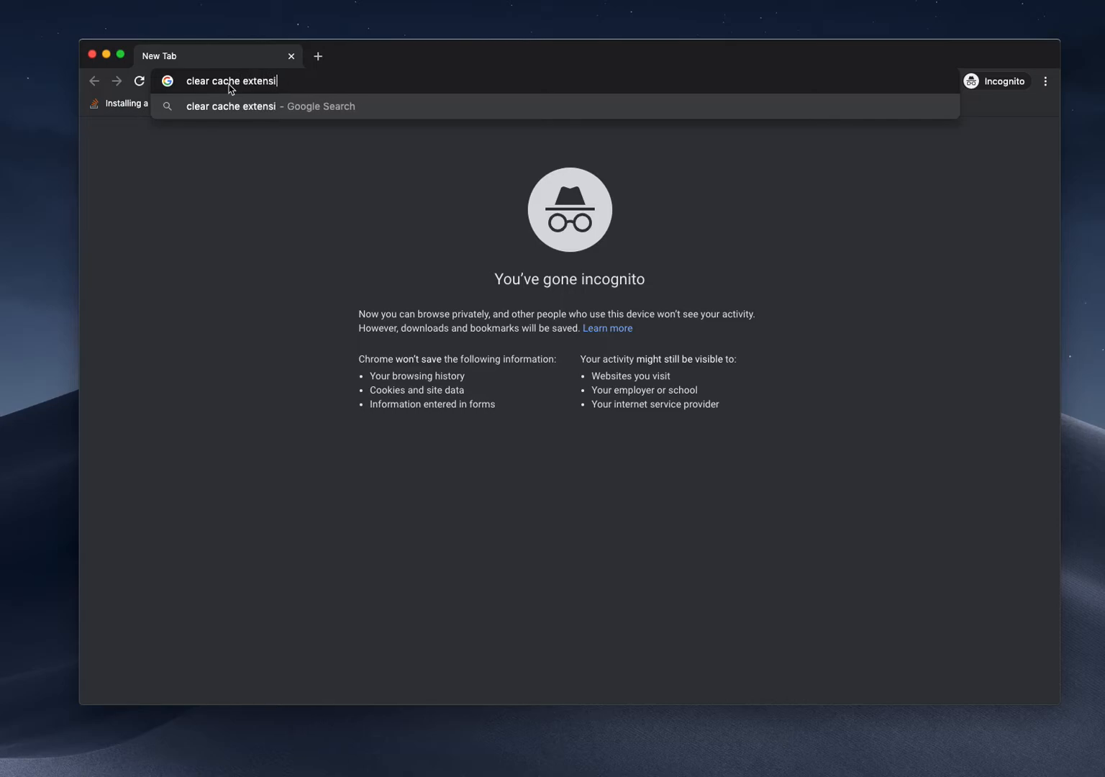
pyautogui.press('Enter')
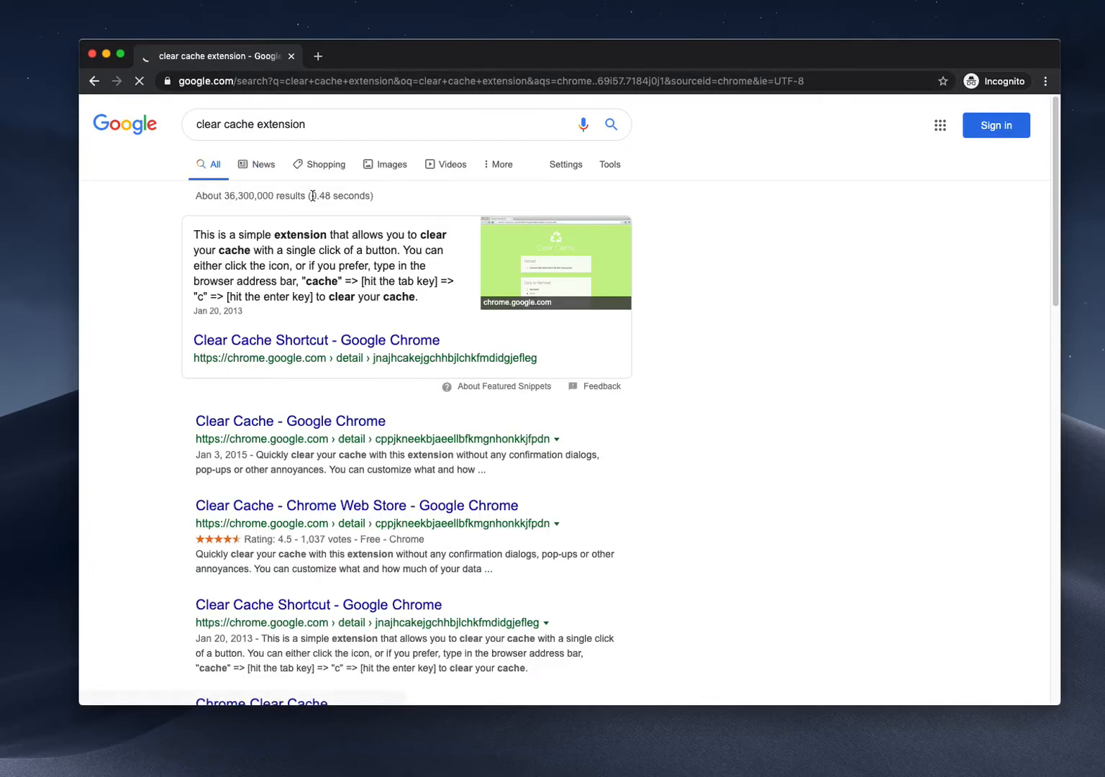
pyautogui.click(289, 420)
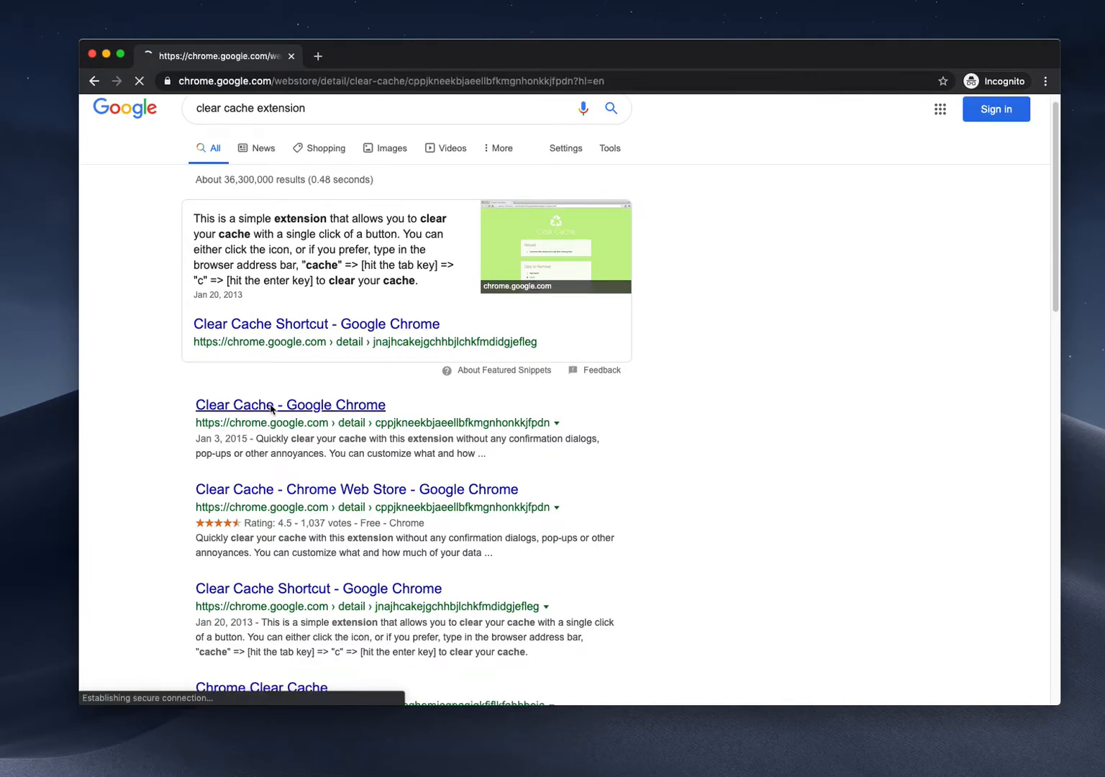
# Browse the Clear Cache listing: scroll through it, view the next screenshot and read the Overview.
pyautogui.click(289, 404)
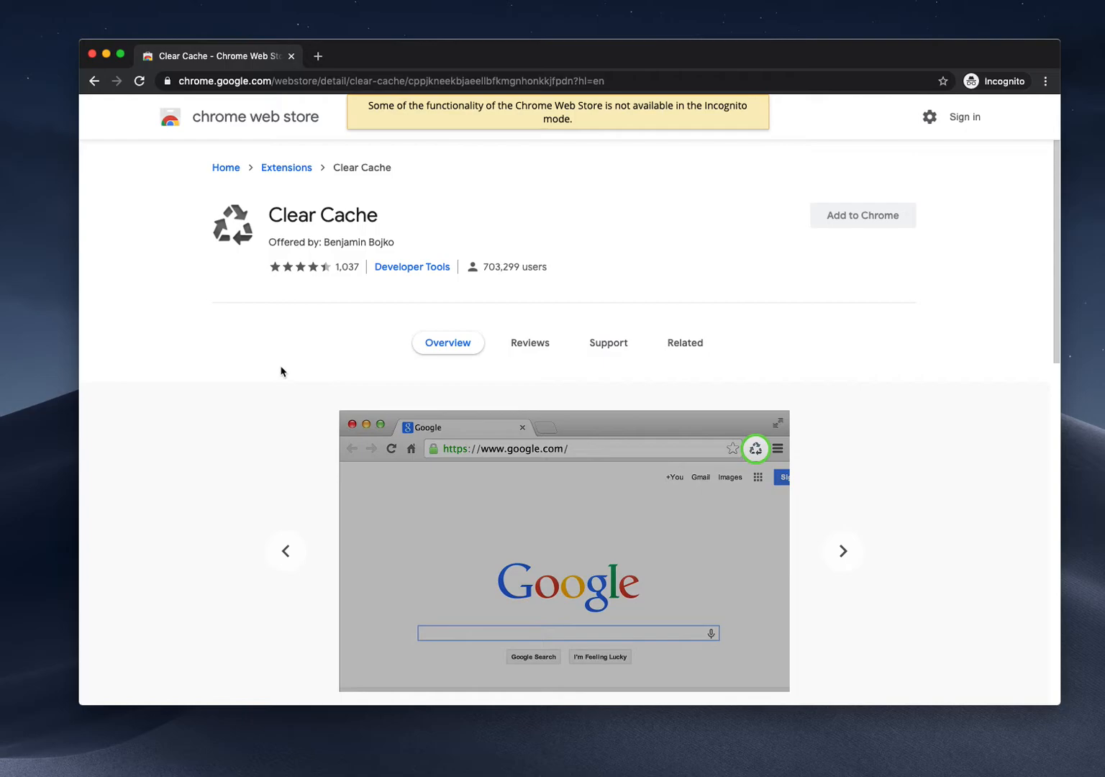
pyautogui.scroll(-3)
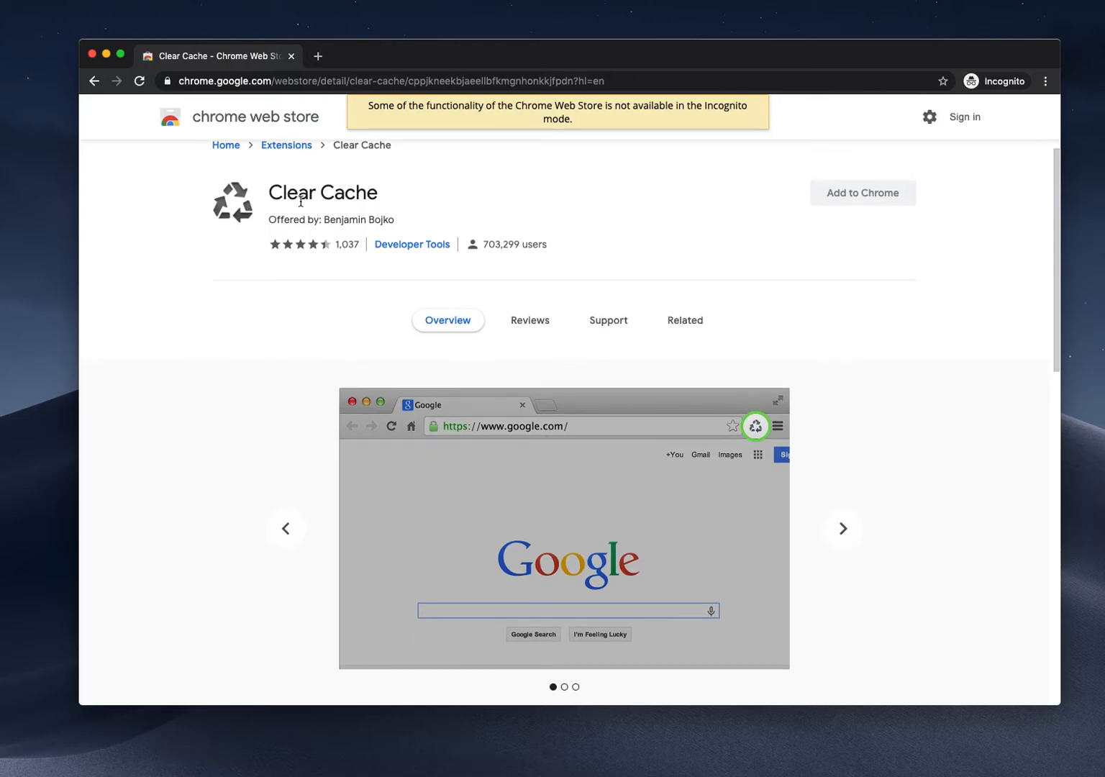
pyautogui.moveTo(851, 495)
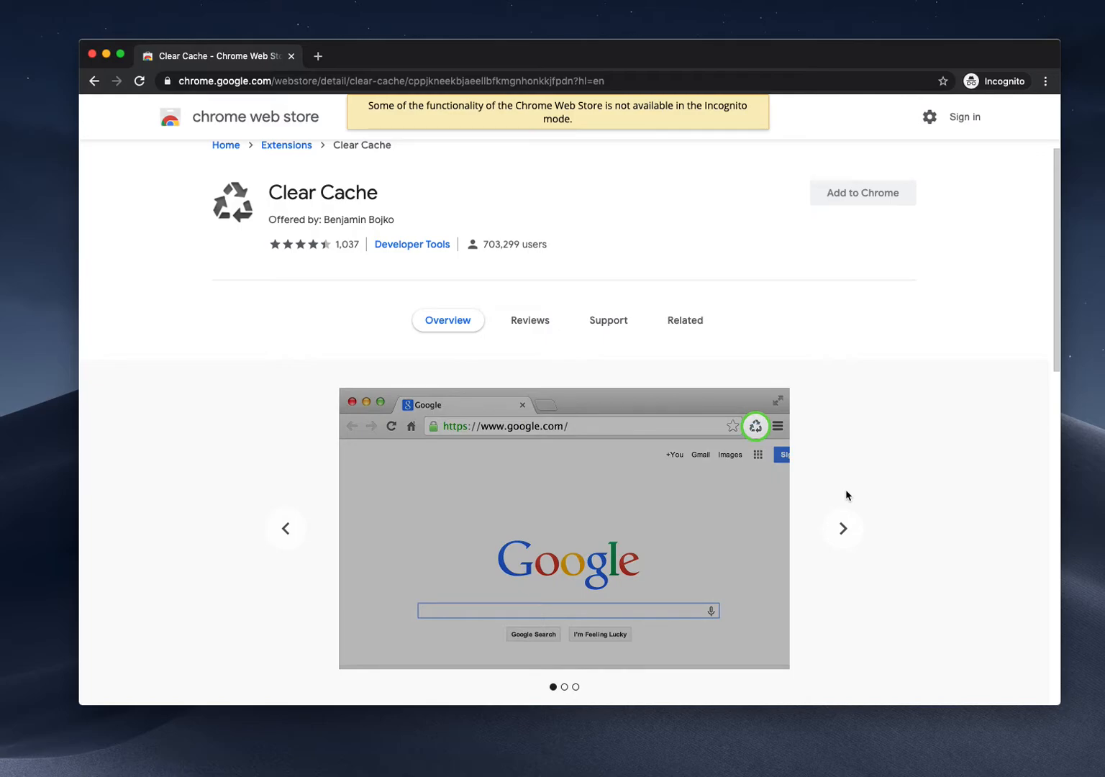
pyautogui.moveTo(842, 528)
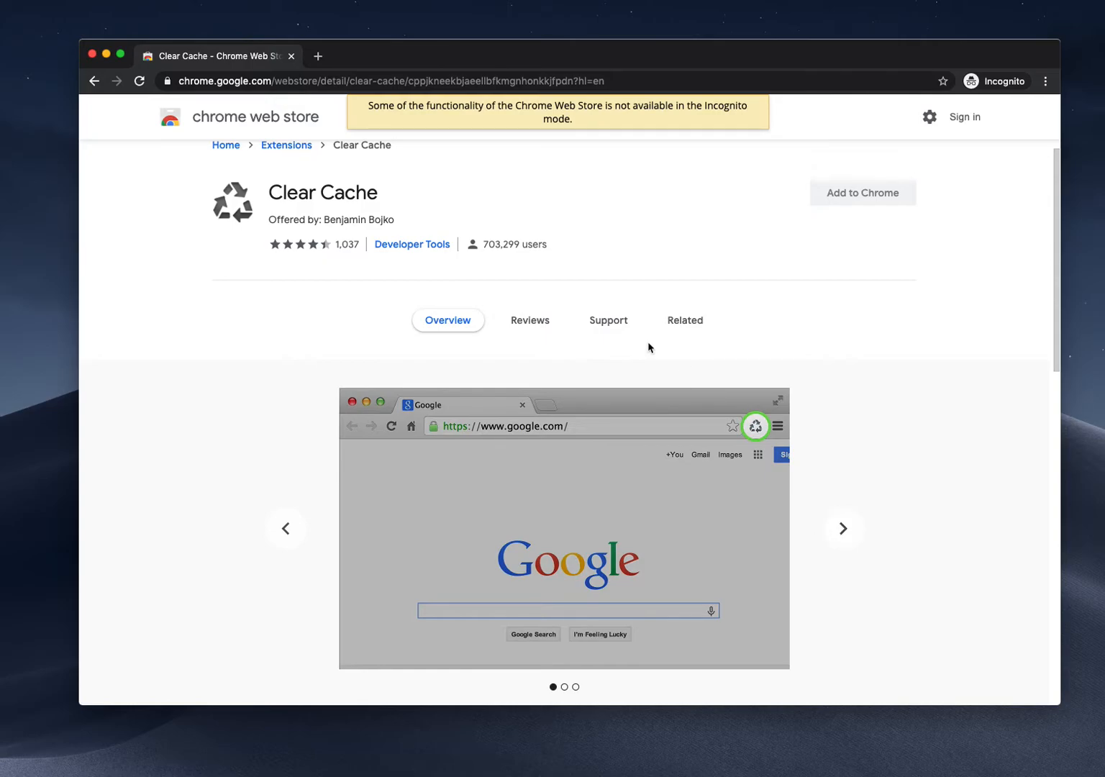
pyautogui.scroll(-3)
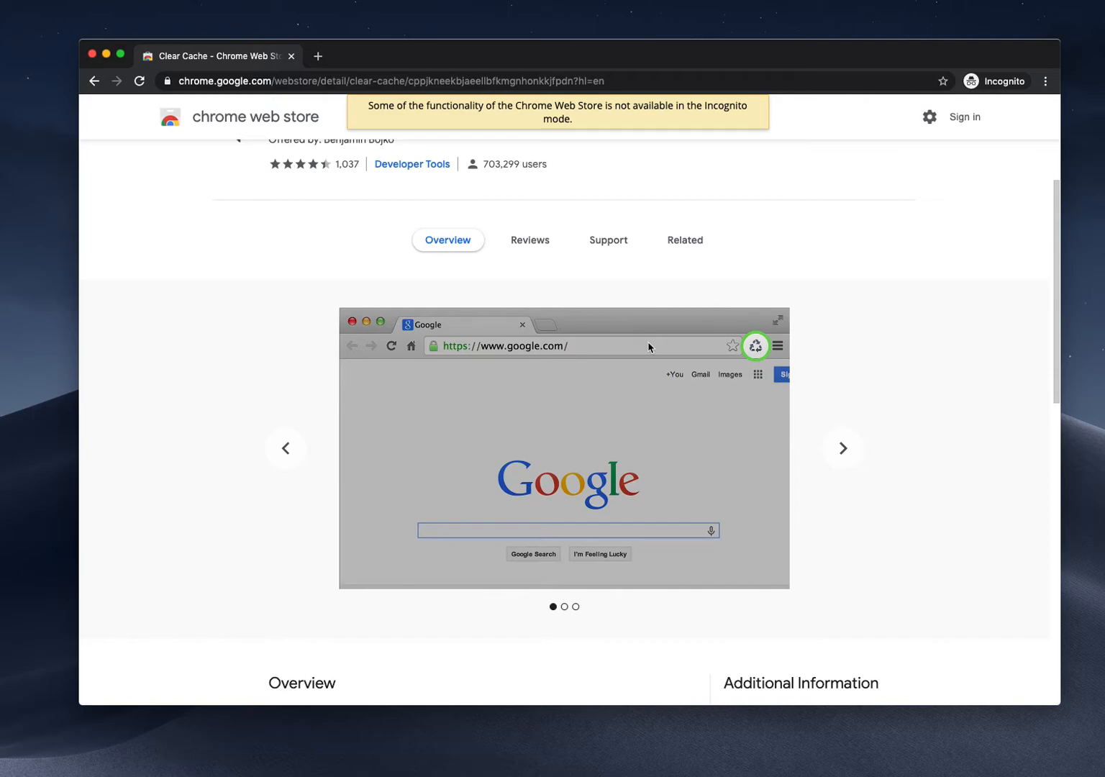
pyautogui.moveTo(509, 213)
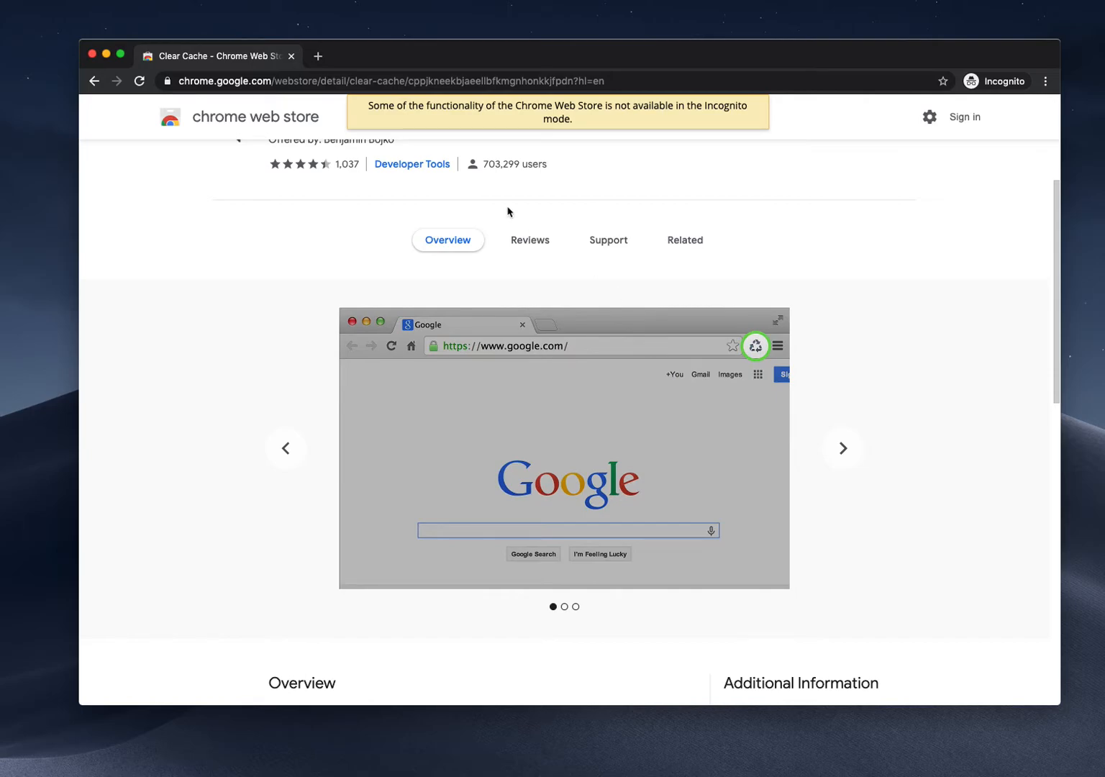
pyautogui.moveTo(624, 268)
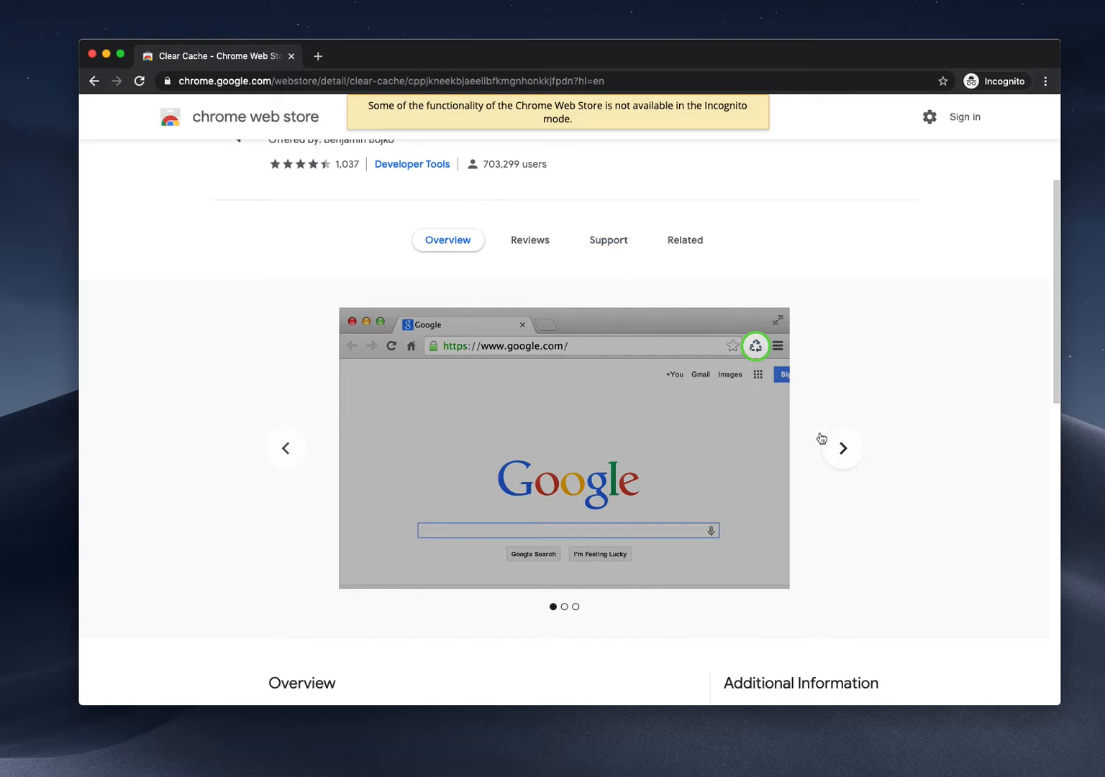
pyautogui.moveTo(554, 265)
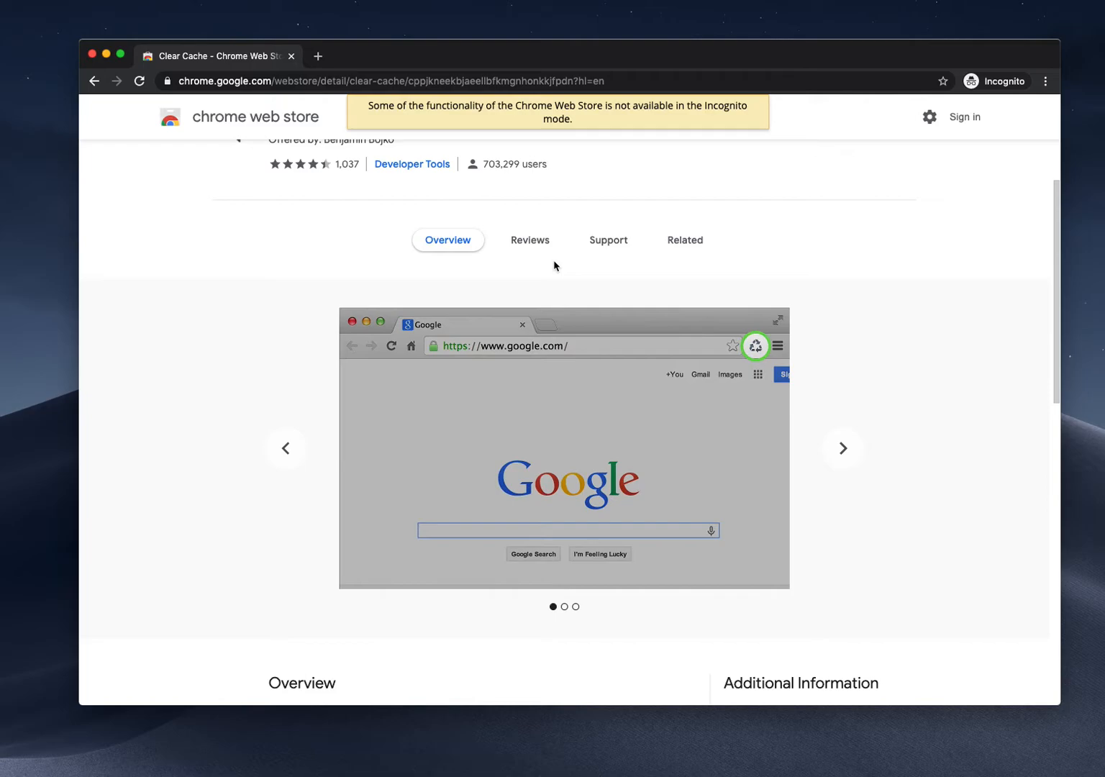
pyautogui.moveTo(561, 265)
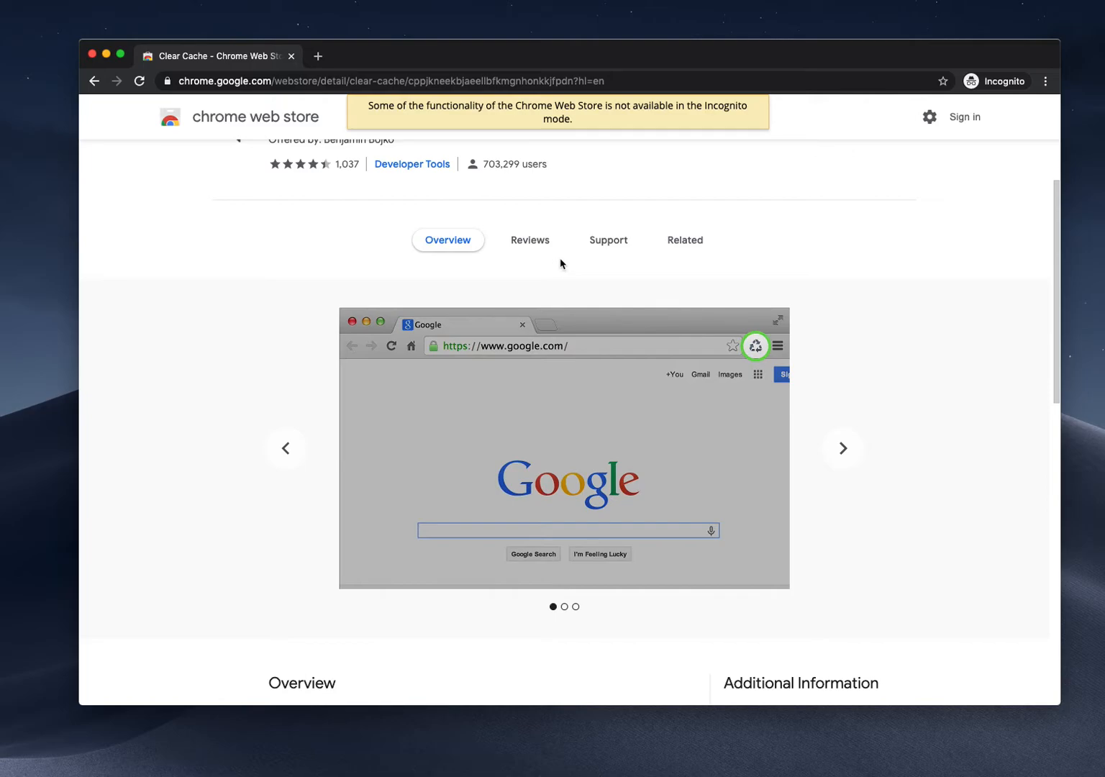
pyautogui.click(841, 448)
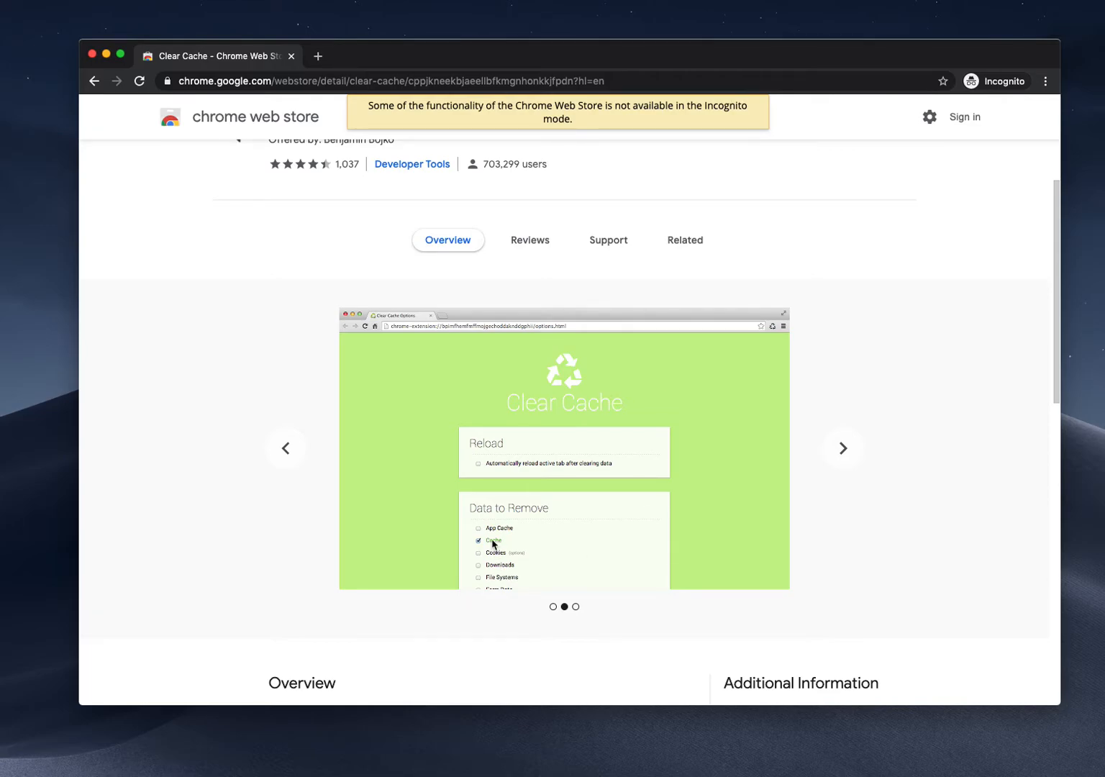
pyautogui.moveTo(518, 535)
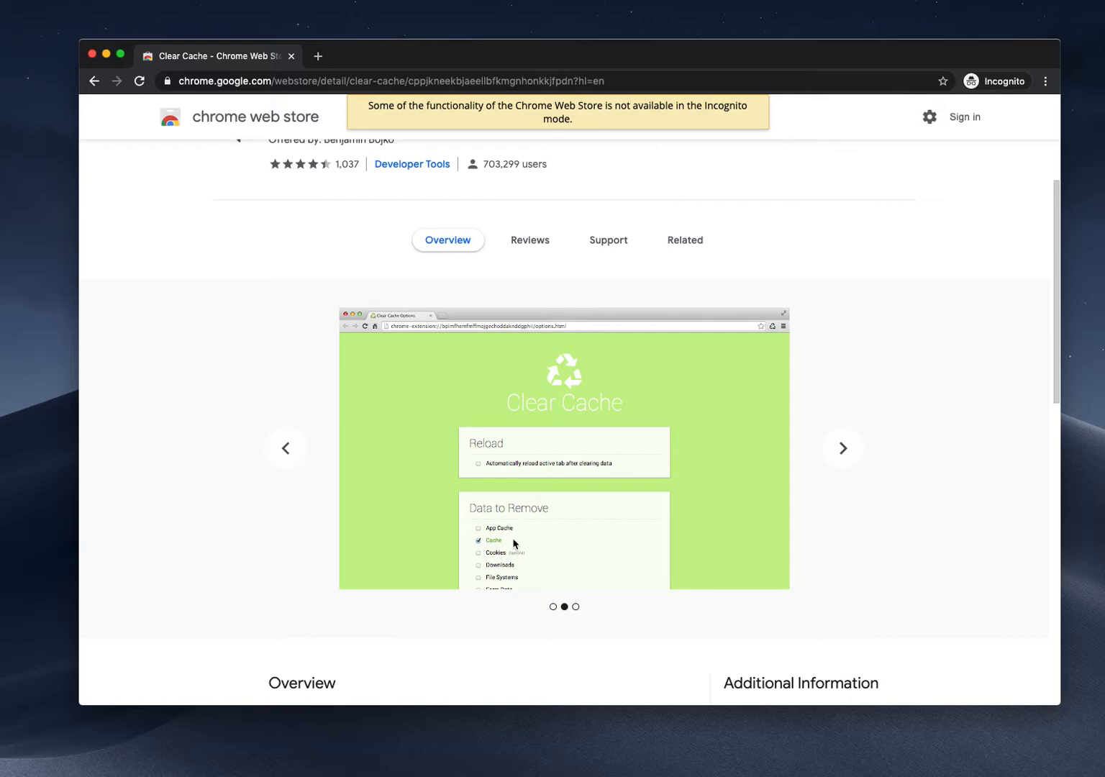
pyautogui.moveTo(573, 517)
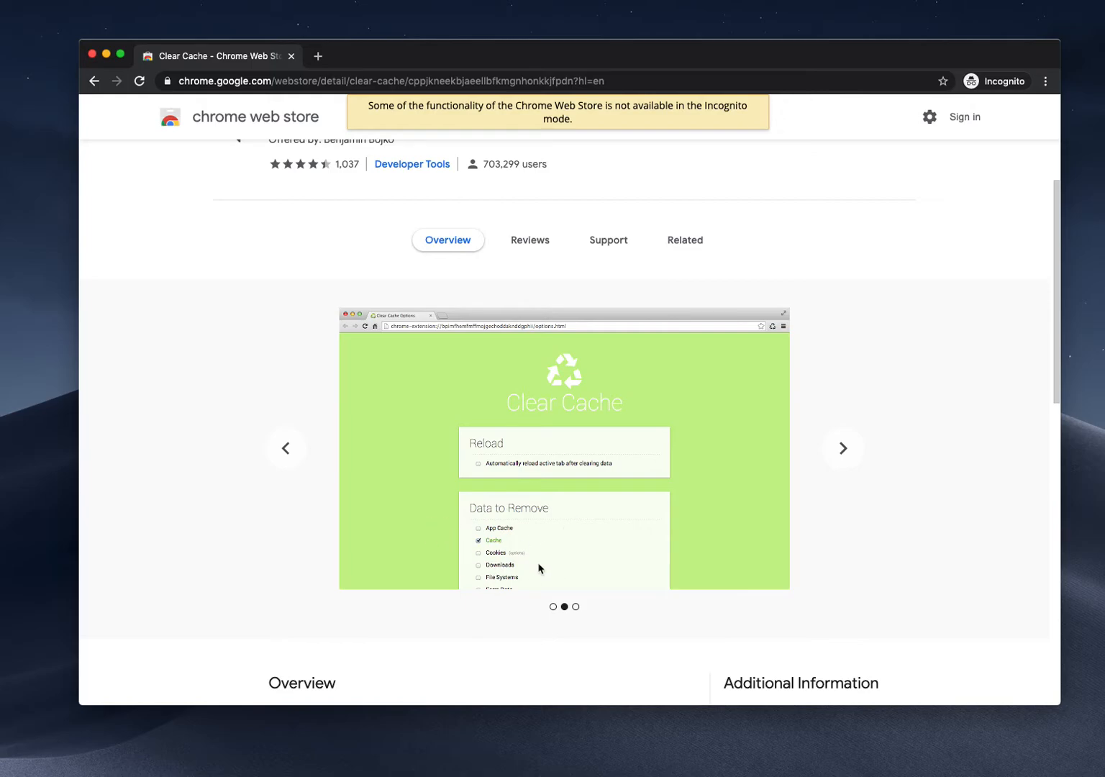
pyautogui.moveTo(843, 448)
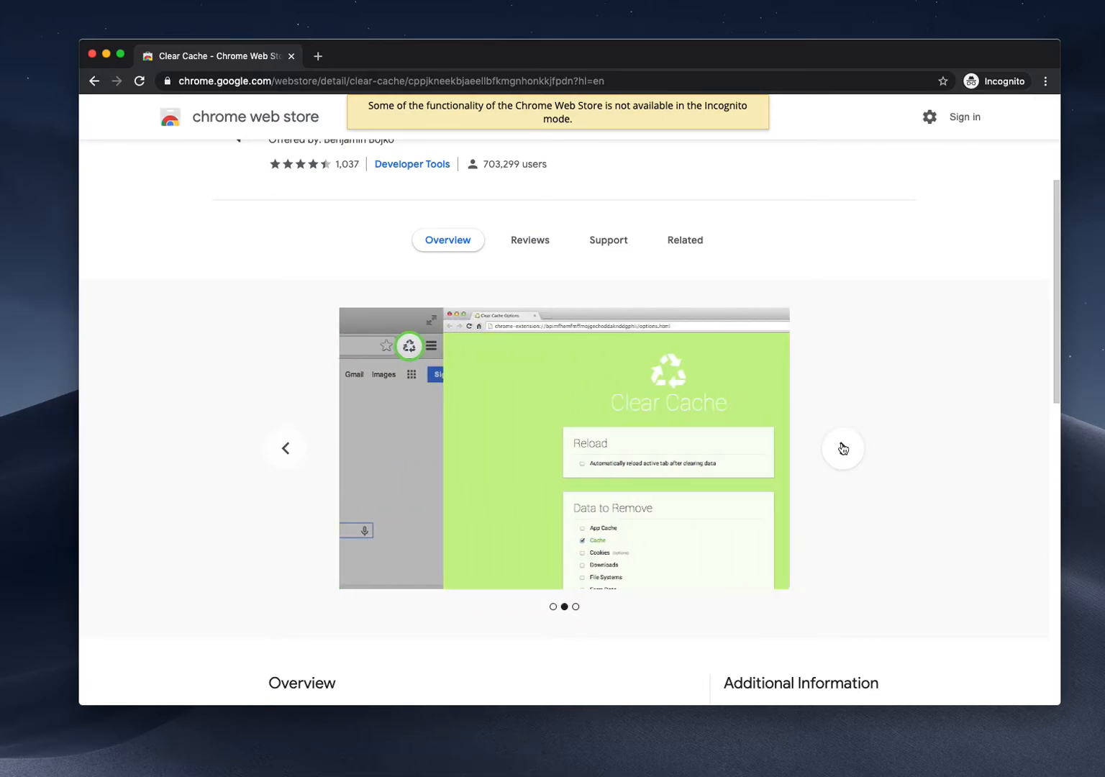
pyautogui.scroll(-3)
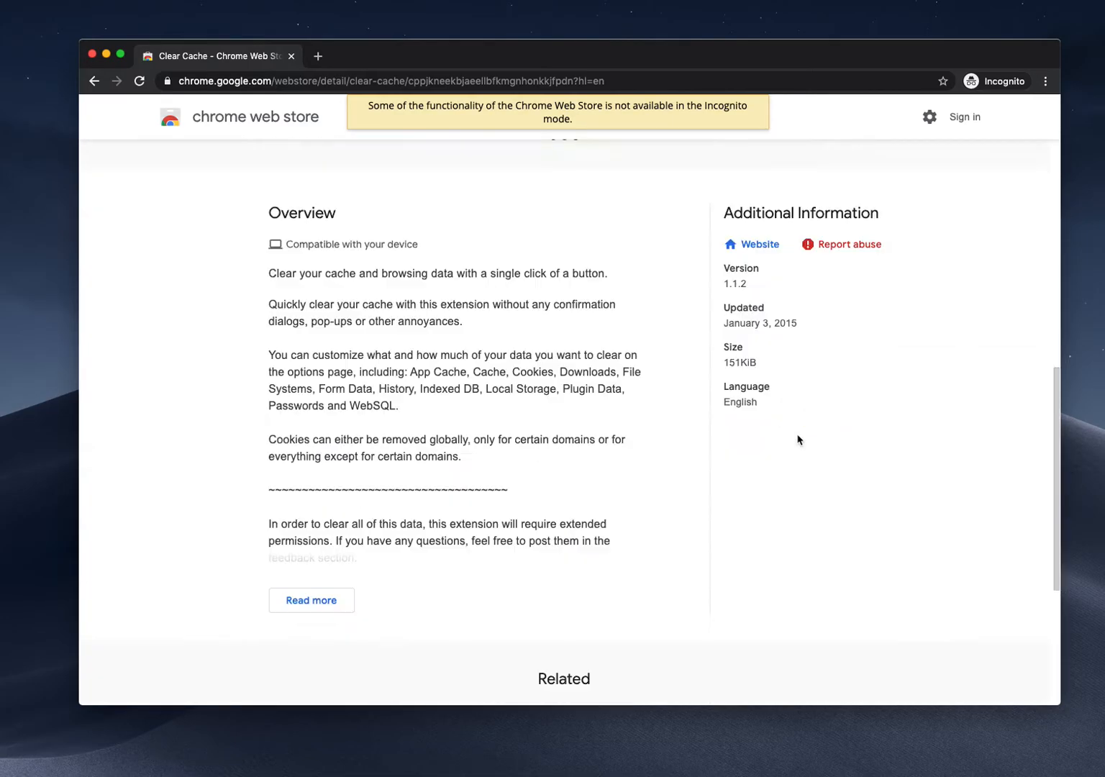
pyautogui.scroll(-3)
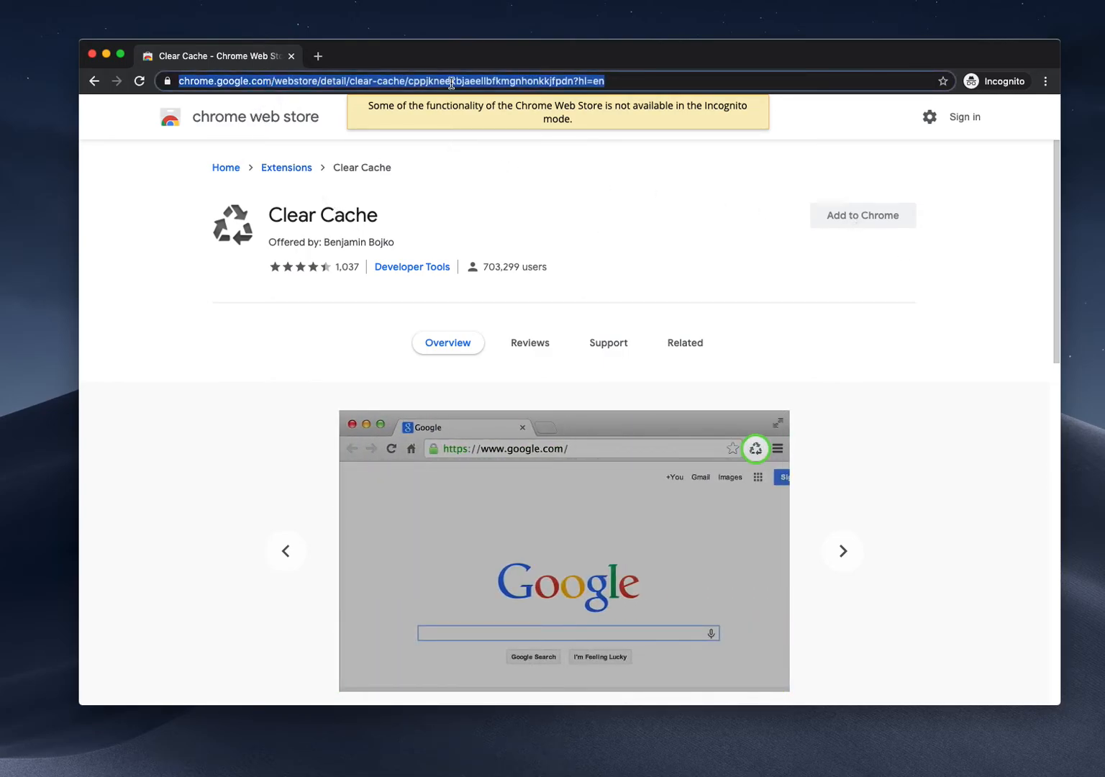
# Copy the Clear Cache listing URL and bring it into a regular signed-in Chrome window.
pyautogui.rightClick(449, 80)
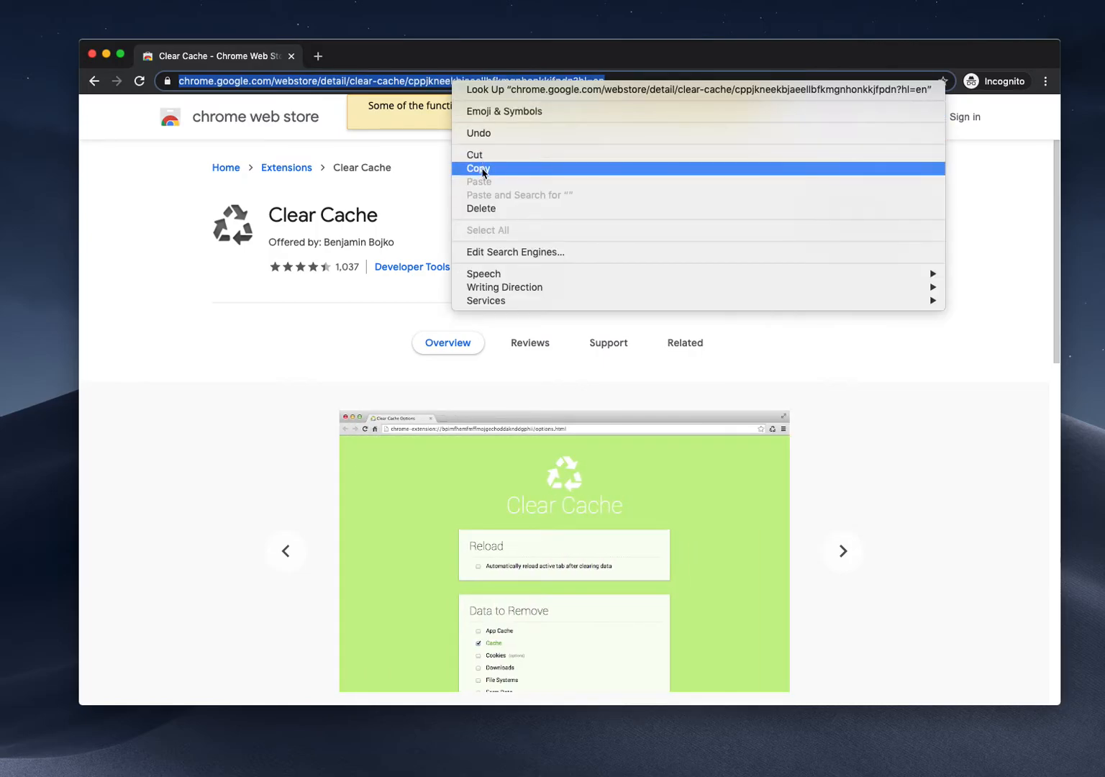
pyautogui.click(478, 168)
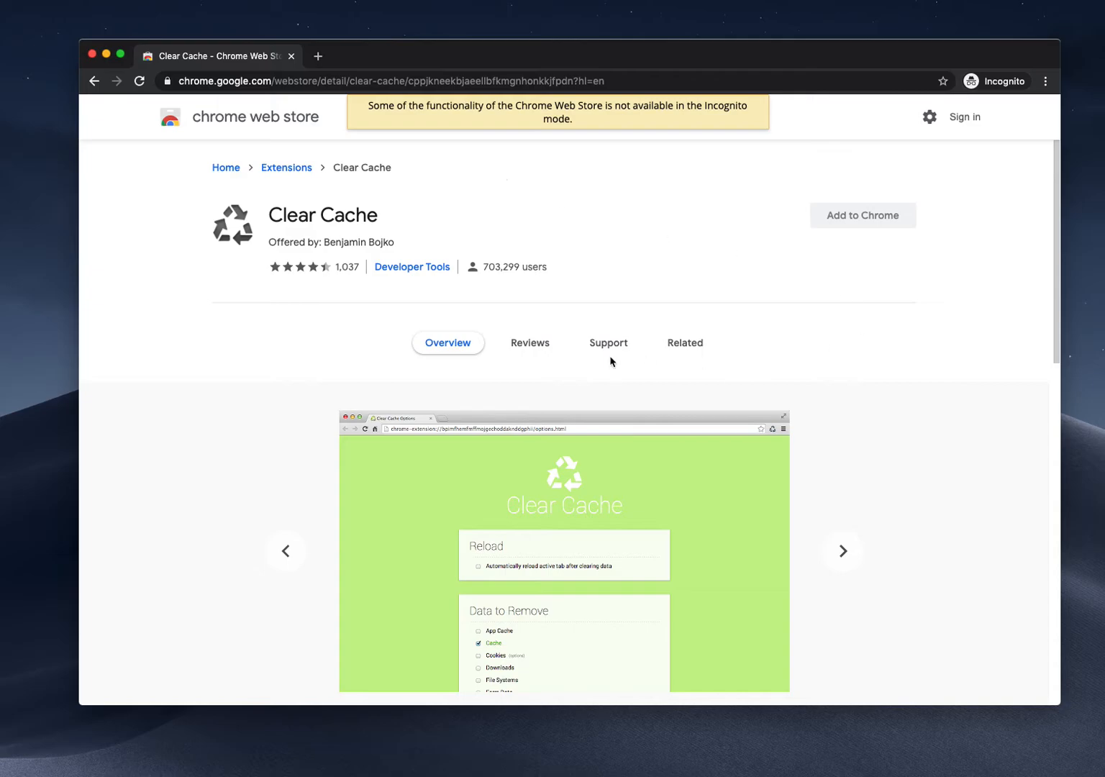
pyautogui.click(842, 551)
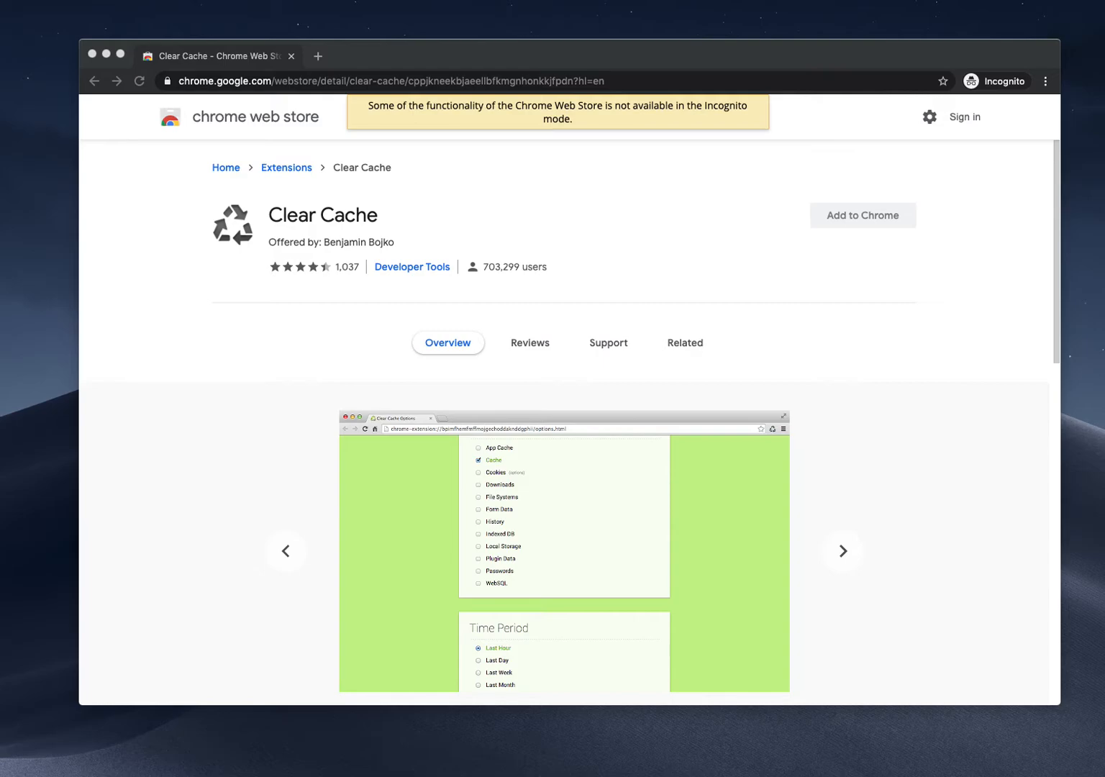
pyautogui.click(842, 551)
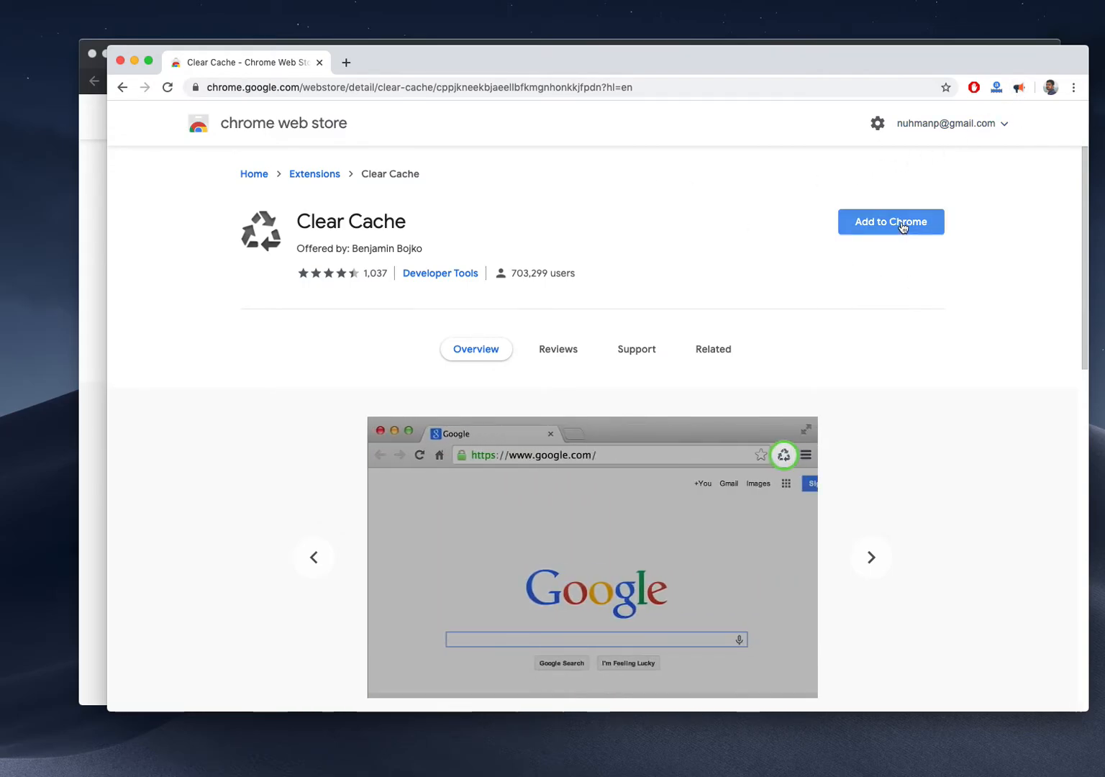
# Start adding Clear Cache to Chrome with Add to Chrome.
pyautogui.click(891, 221)
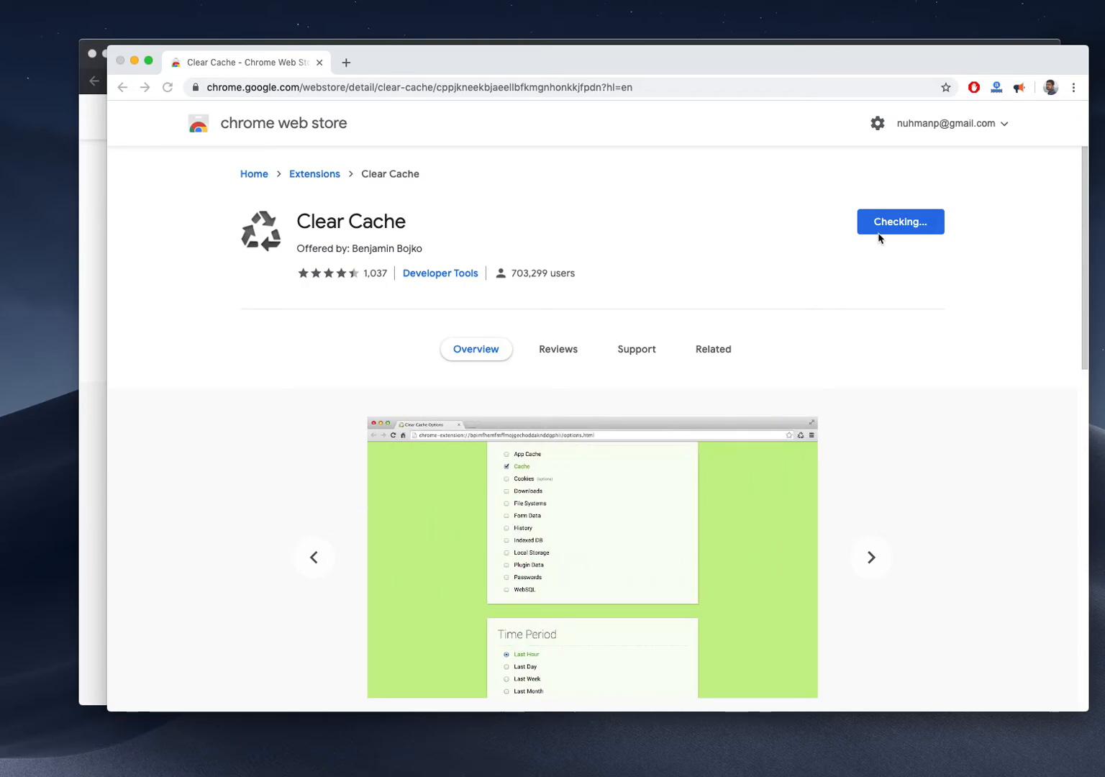
pyautogui.moveTo(722, 299)
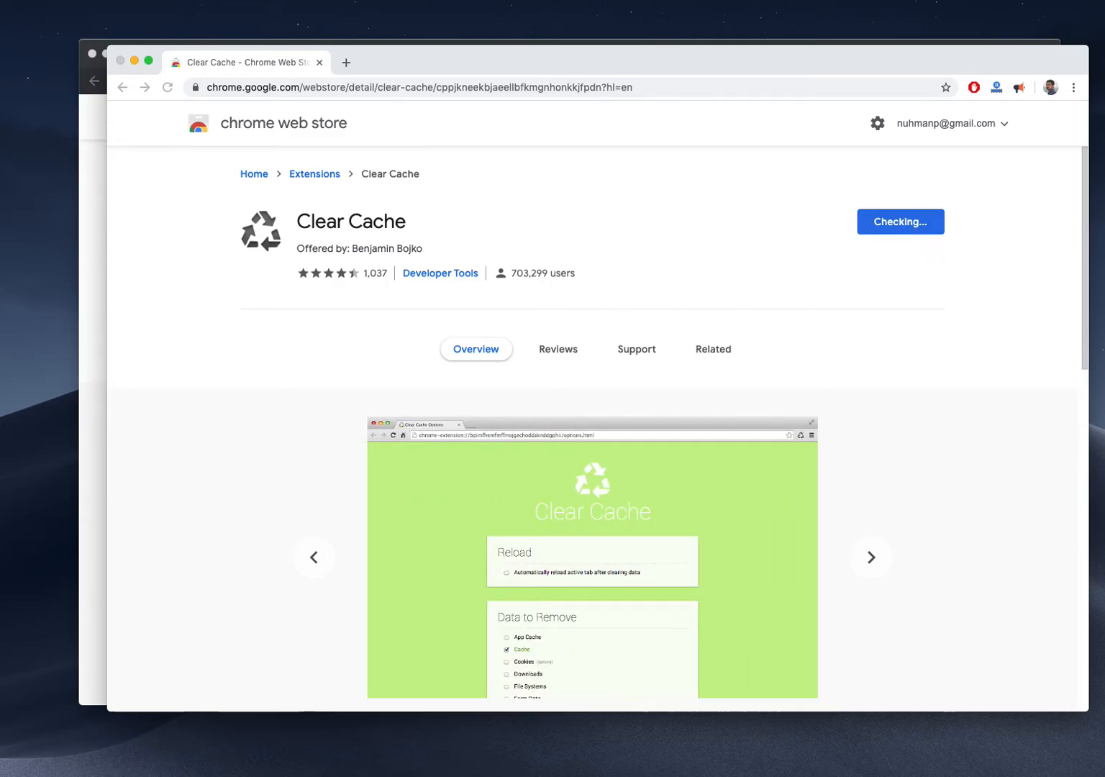
pyautogui.moveTo(914, 420)
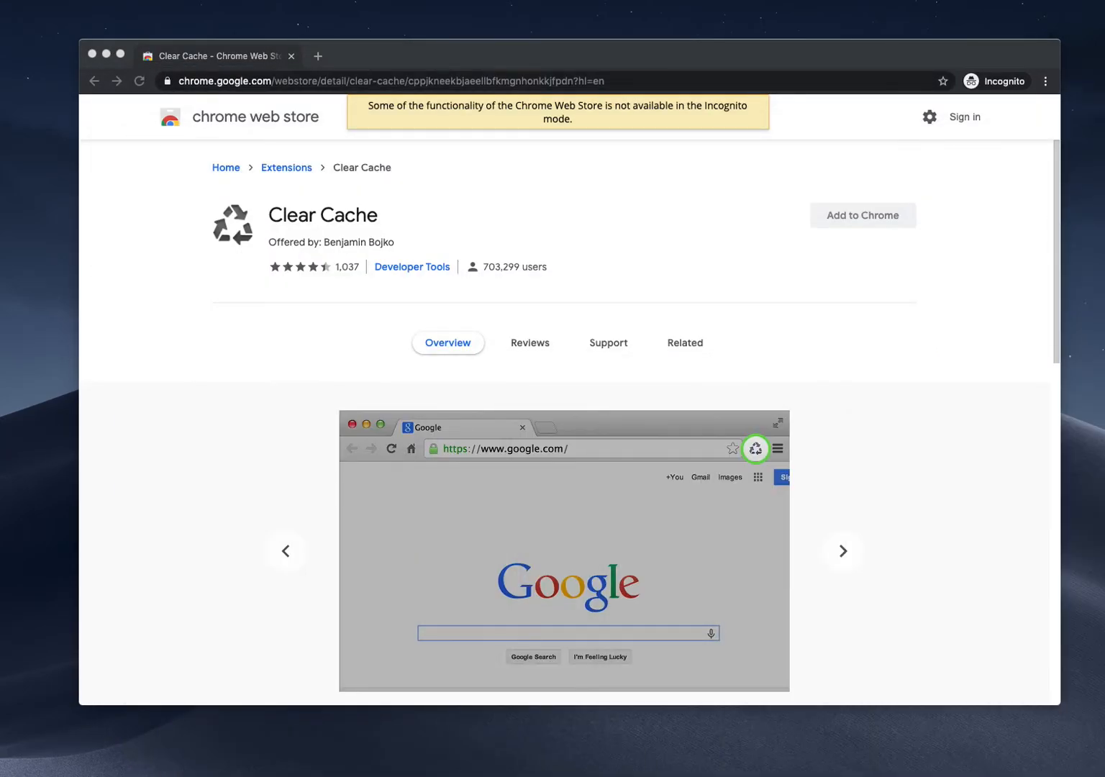
# Back in the incognito window, select and copy the Clear Cache store page address again.
pyautogui.click(841, 551)
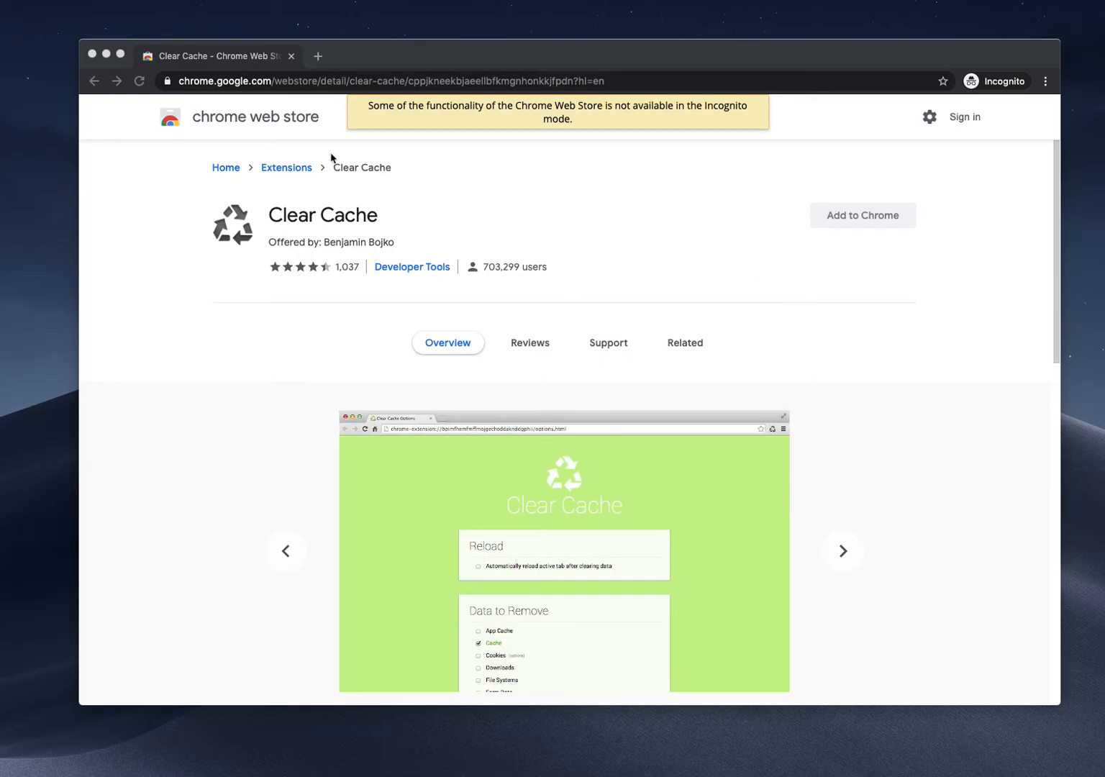
pyautogui.click(380, 81)
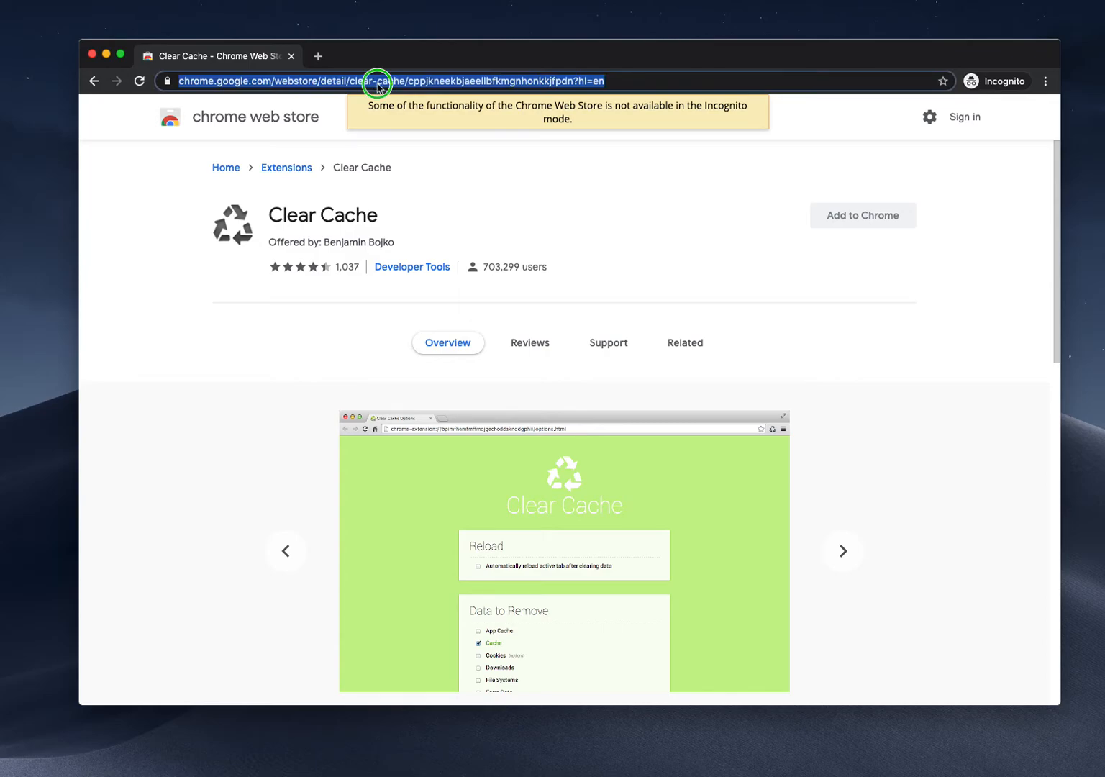
pyautogui.rightClick(377, 80)
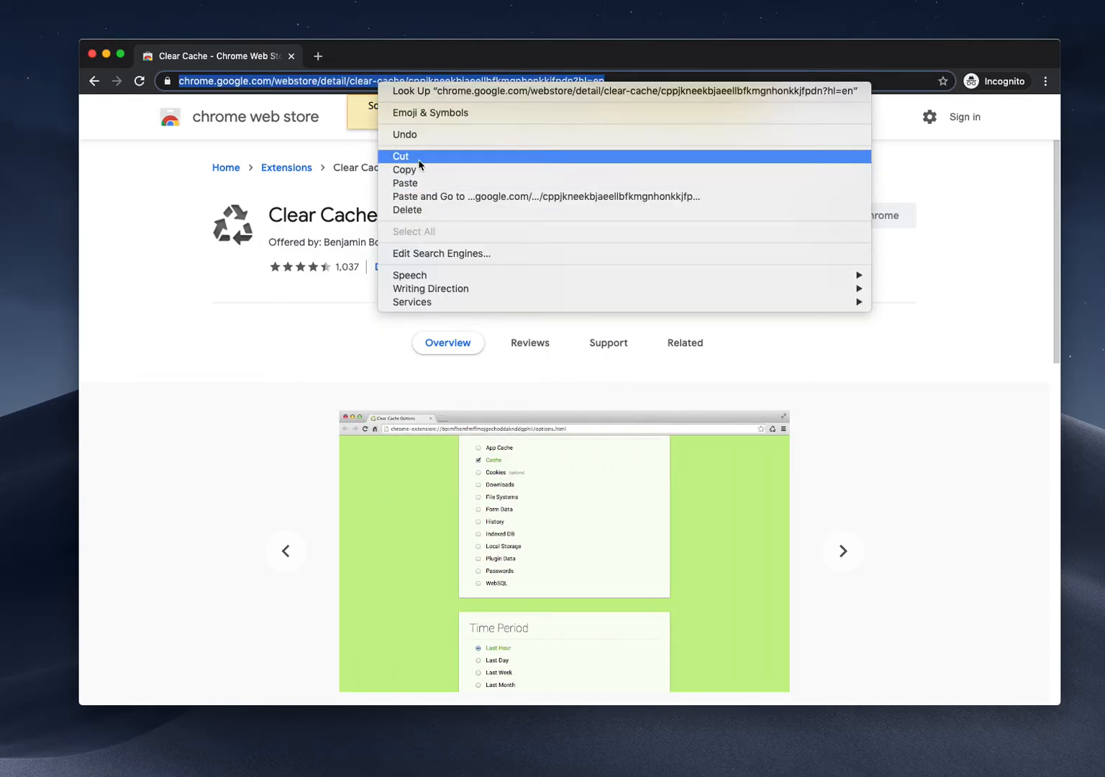
pyautogui.moveTo(417, 170)
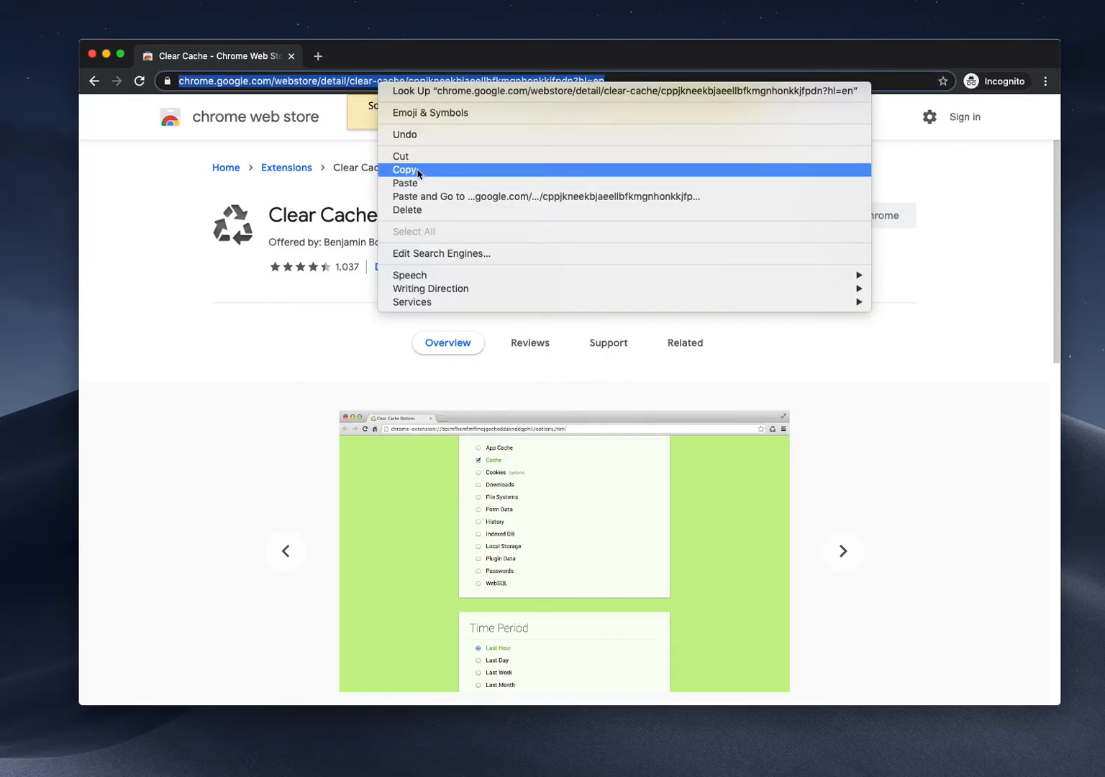
pyautogui.click(406, 170)
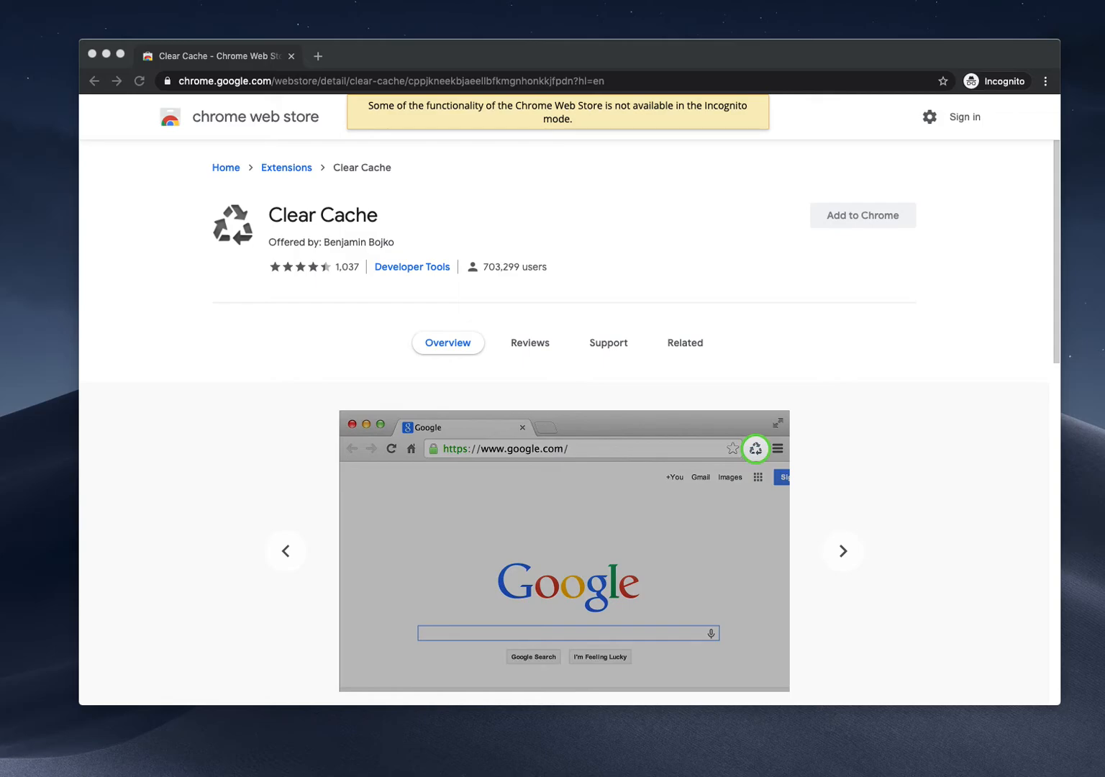
# In the regular window, add Clear Cache to Chrome and confirm Add extension.
pyautogui.click(842, 549)
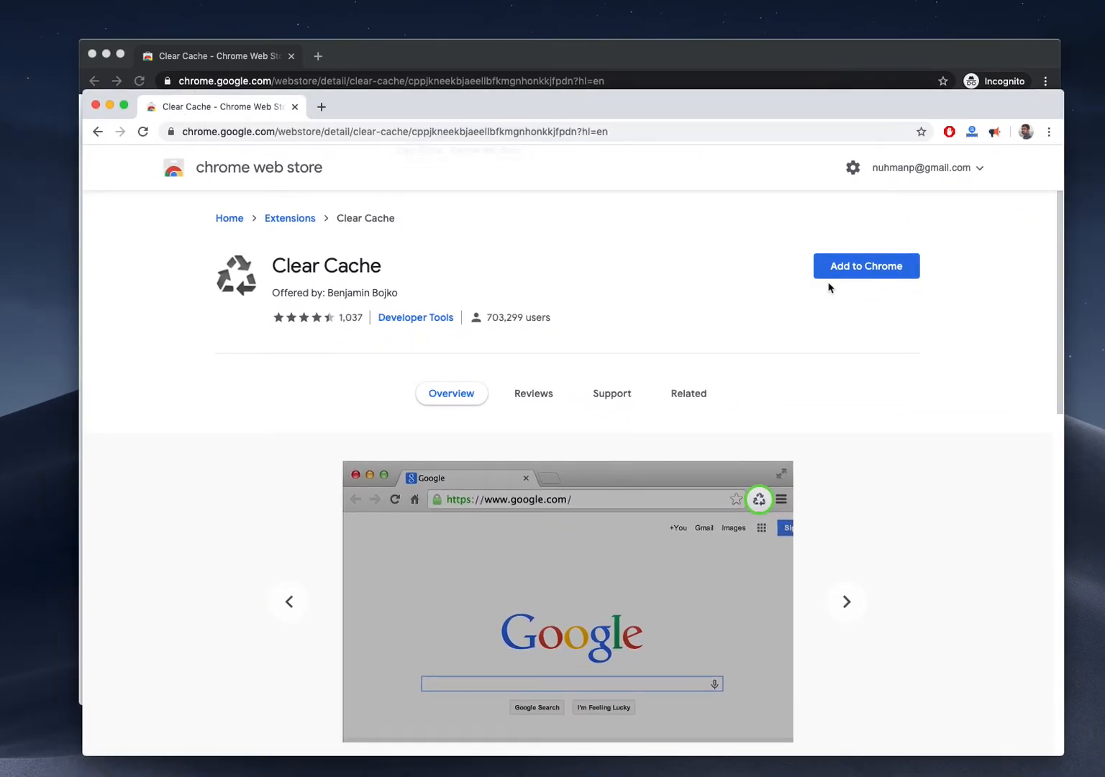
pyautogui.click(866, 264)
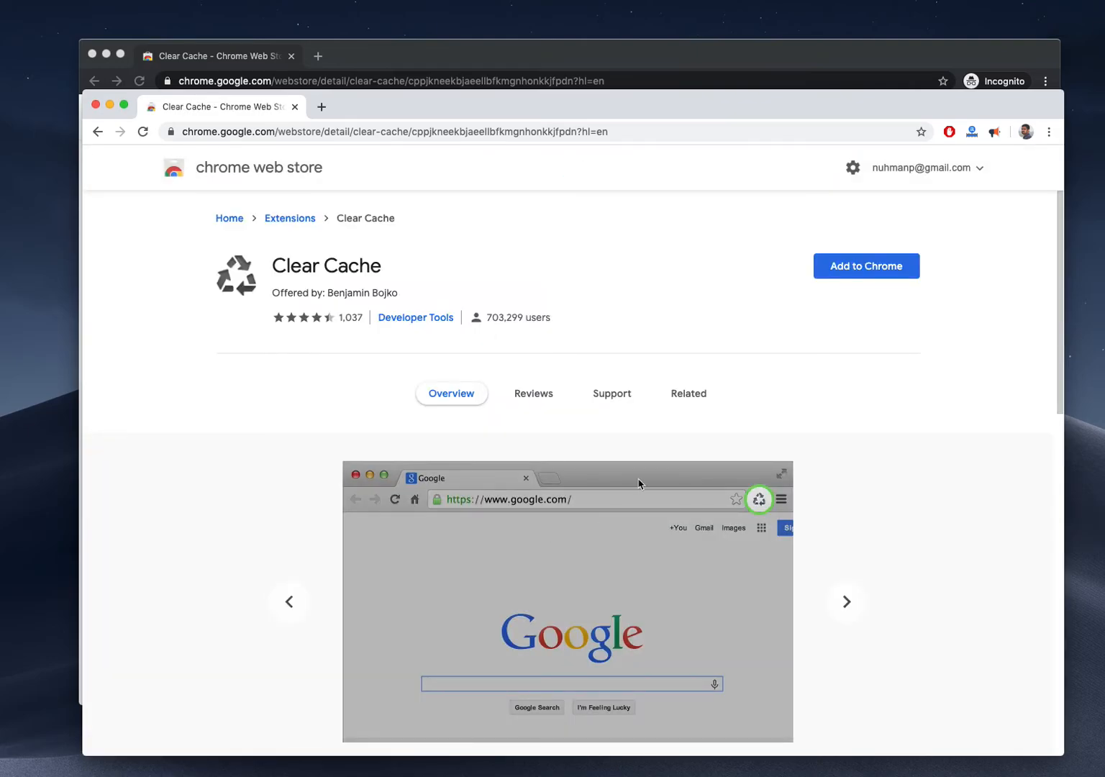
pyautogui.click(866, 264)
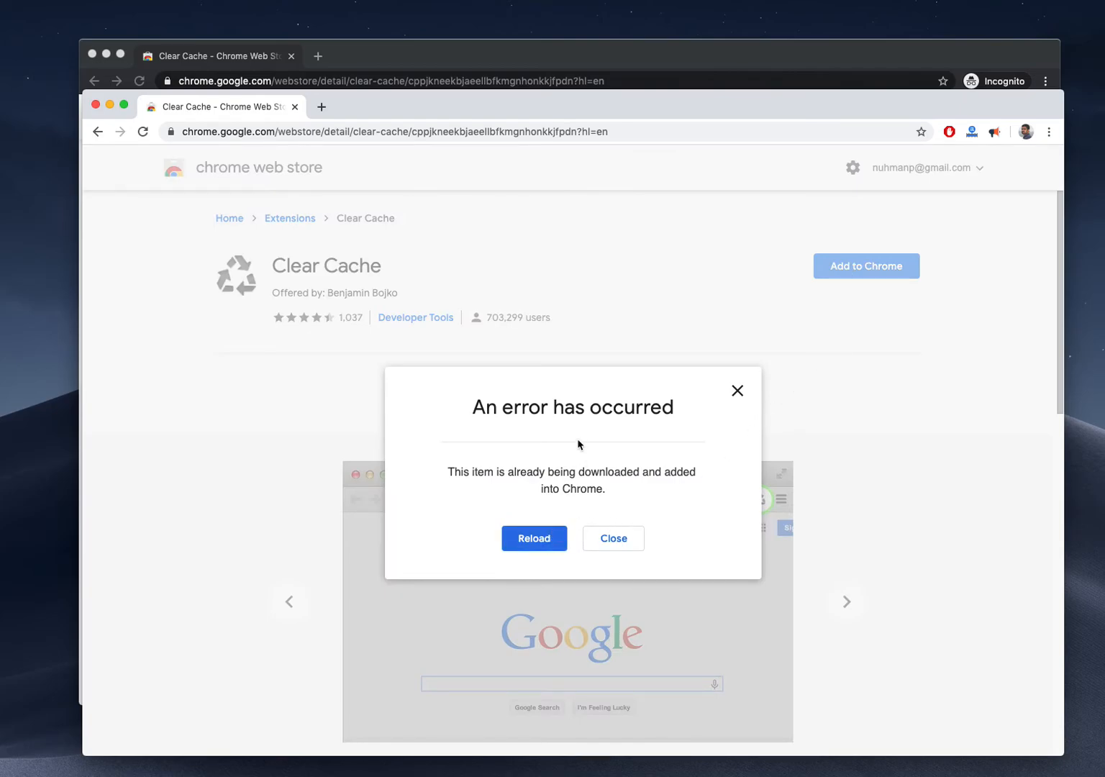
pyautogui.moveTo(729, 384)
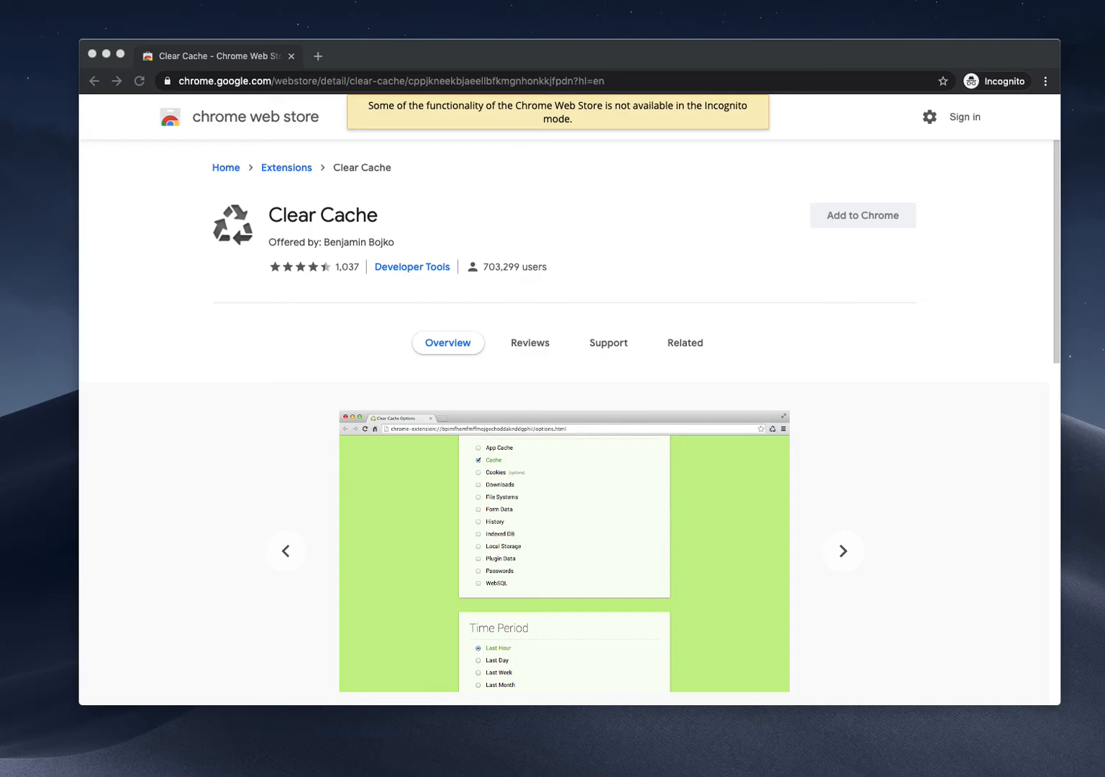
# Return to the regular Chrome window showing the installed Clear Cache options page.
pyautogui.click(841, 551)
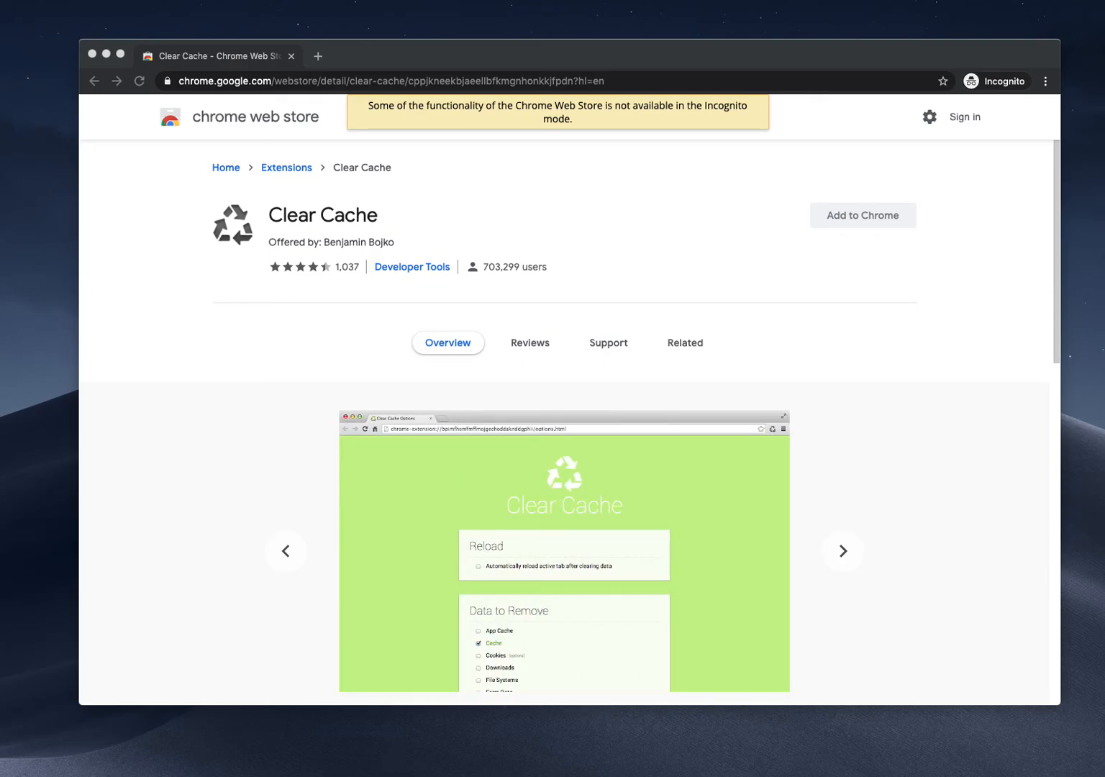
pyautogui.click(863, 216)
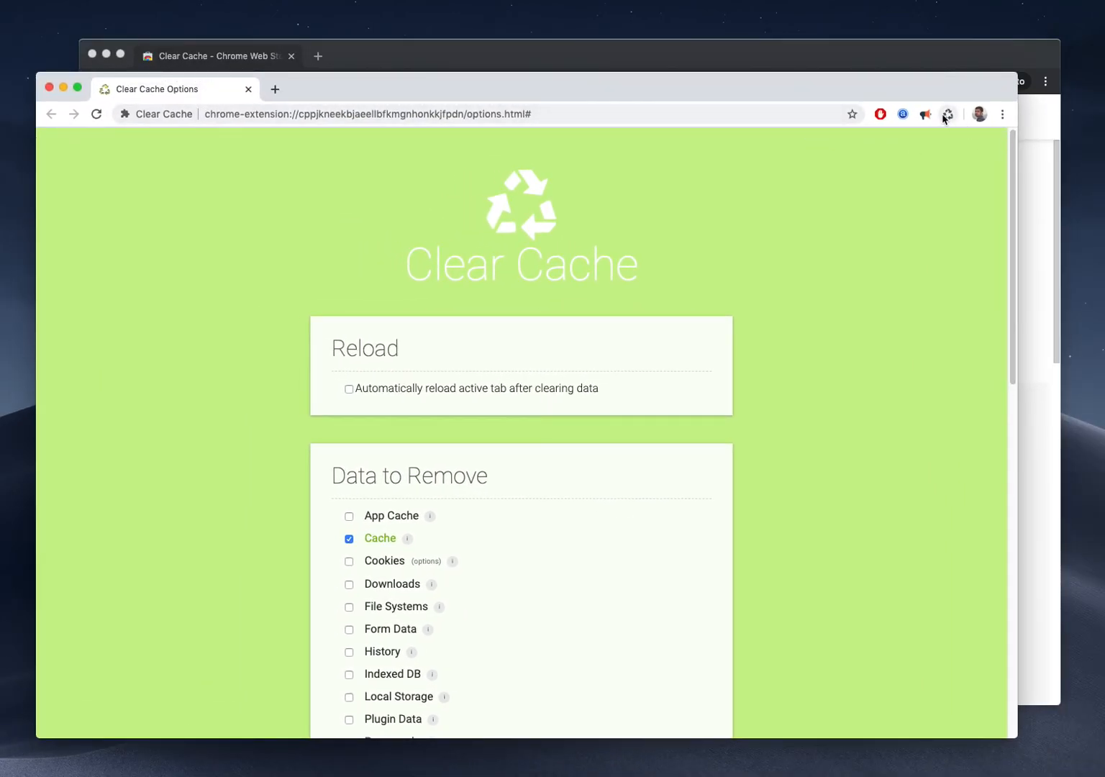
pyautogui.moveTo(948, 113)
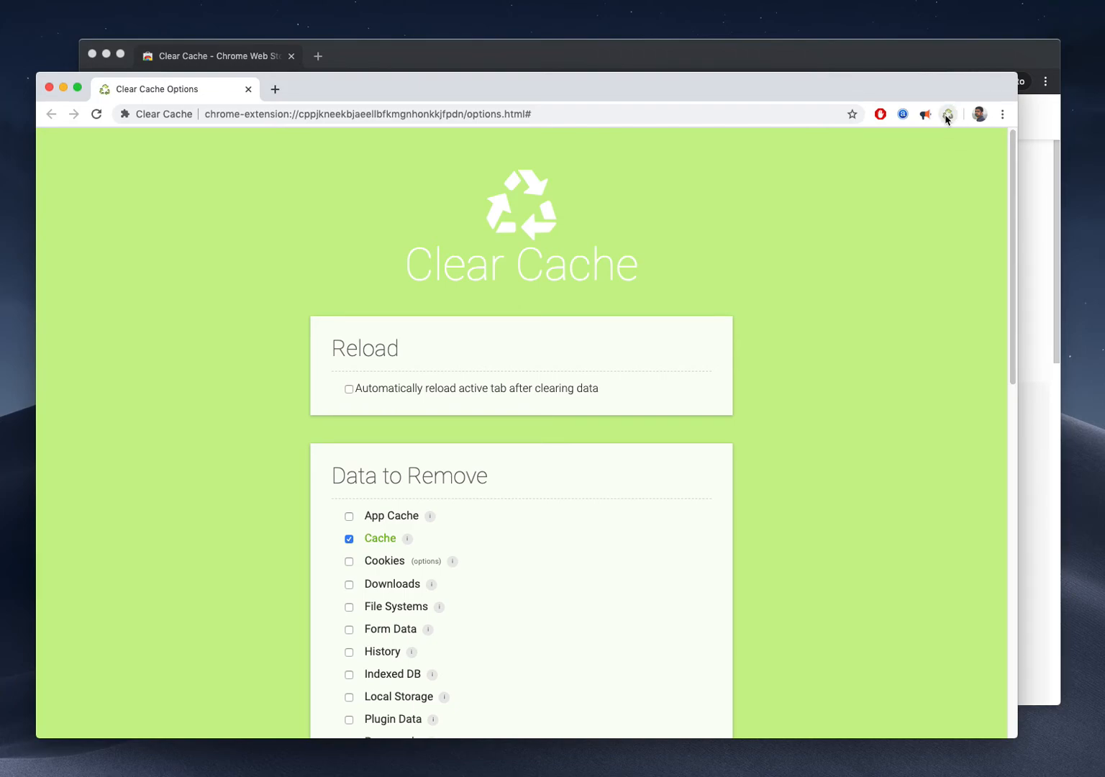
pyautogui.scroll(-3)
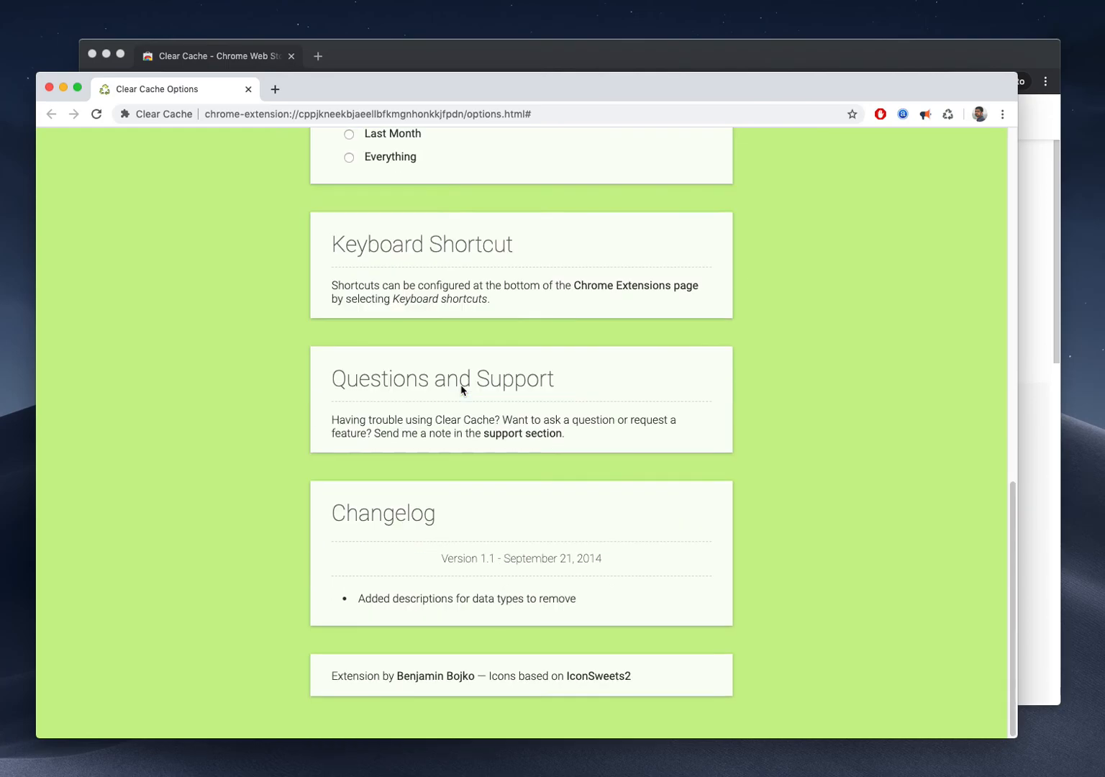
pyautogui.scroll(3)
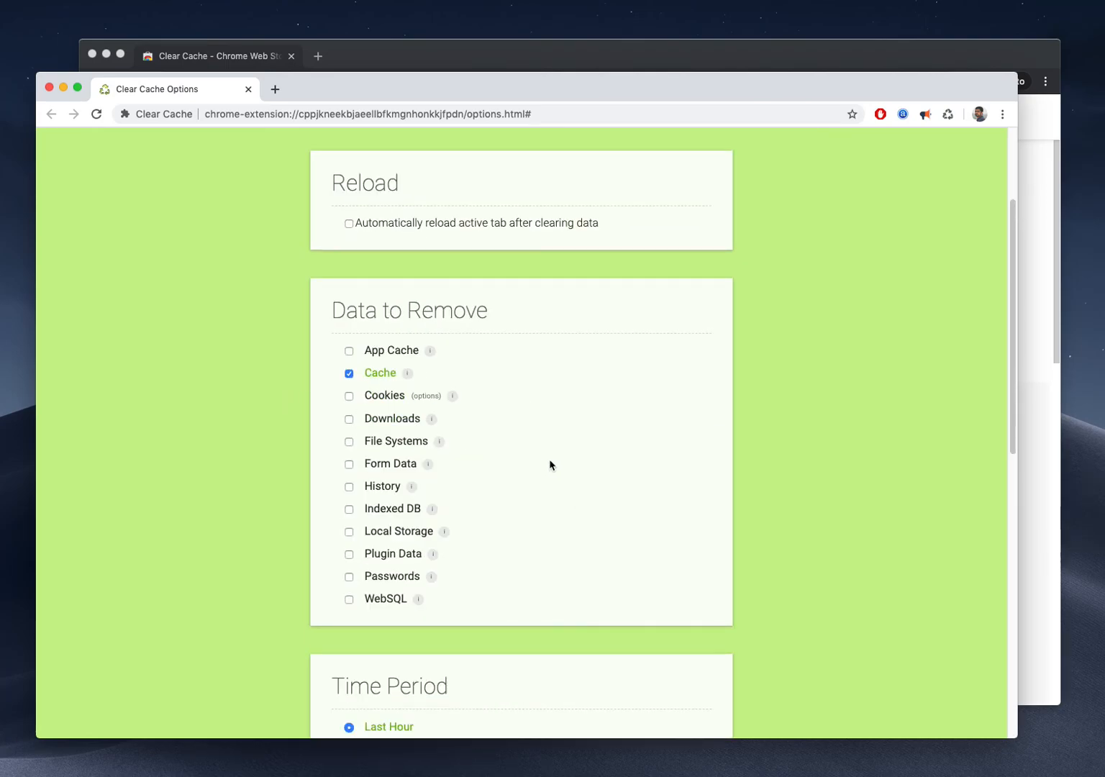
pyautogui.scroll(-3)
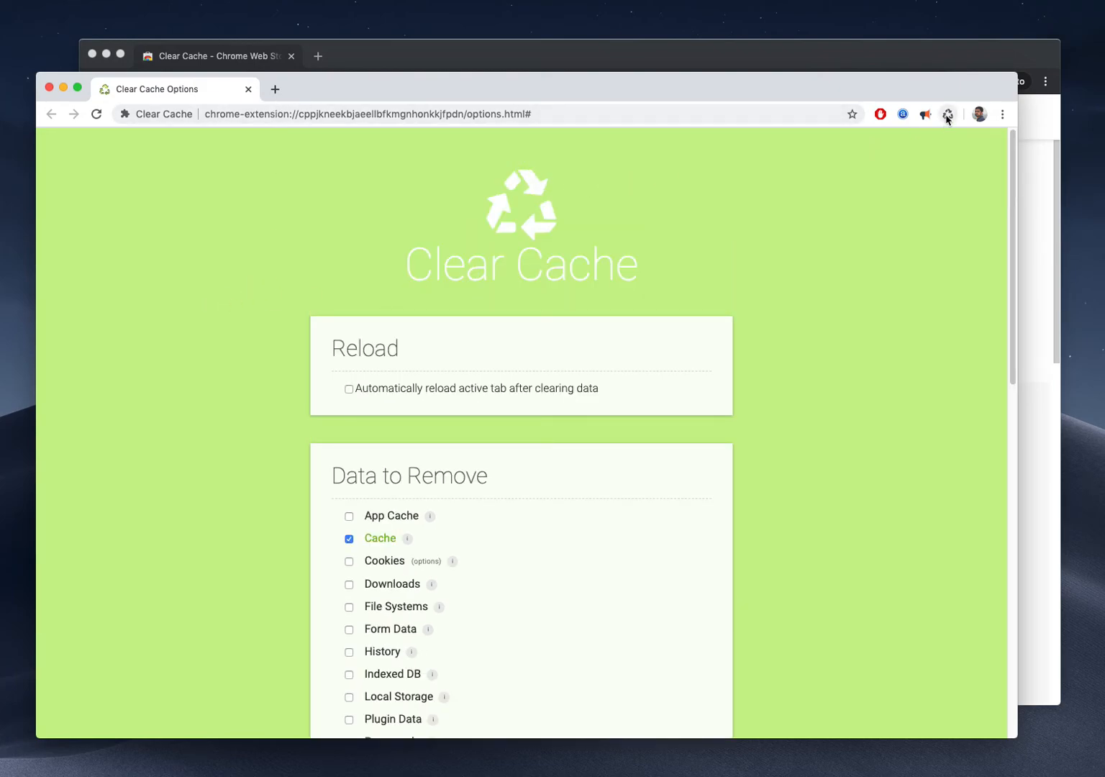
pyautogui.moveTo(947, 115)
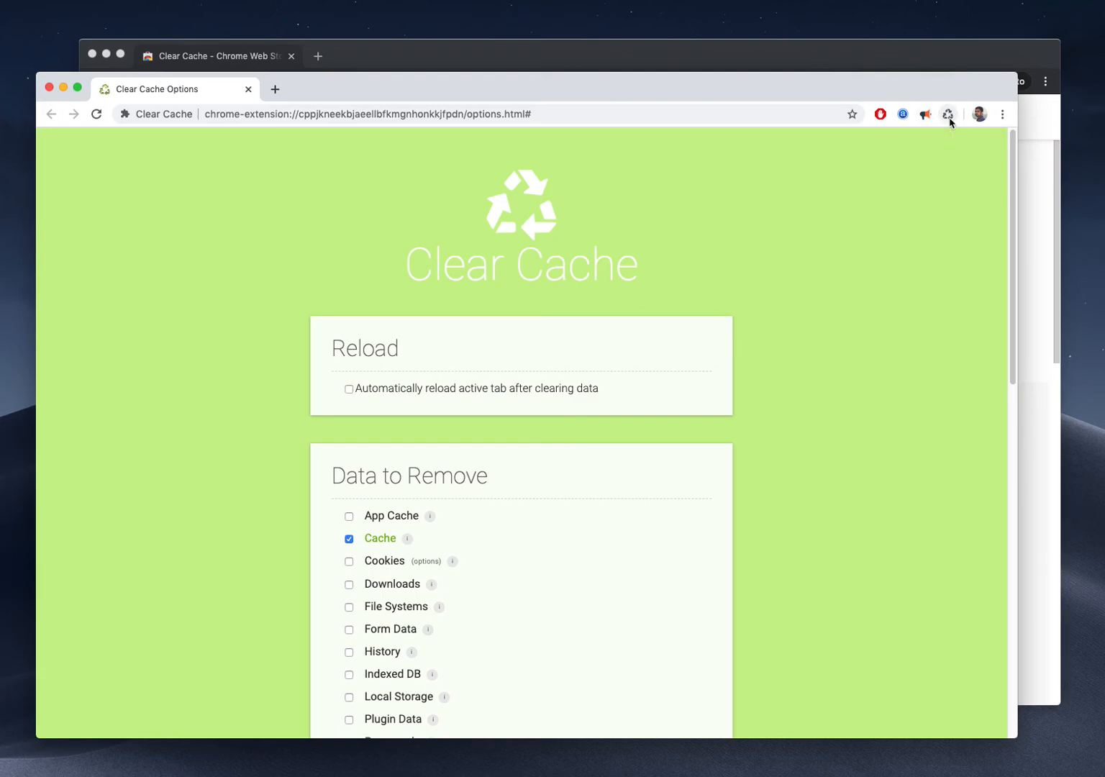
pyautogui.moveTo(948, 113)
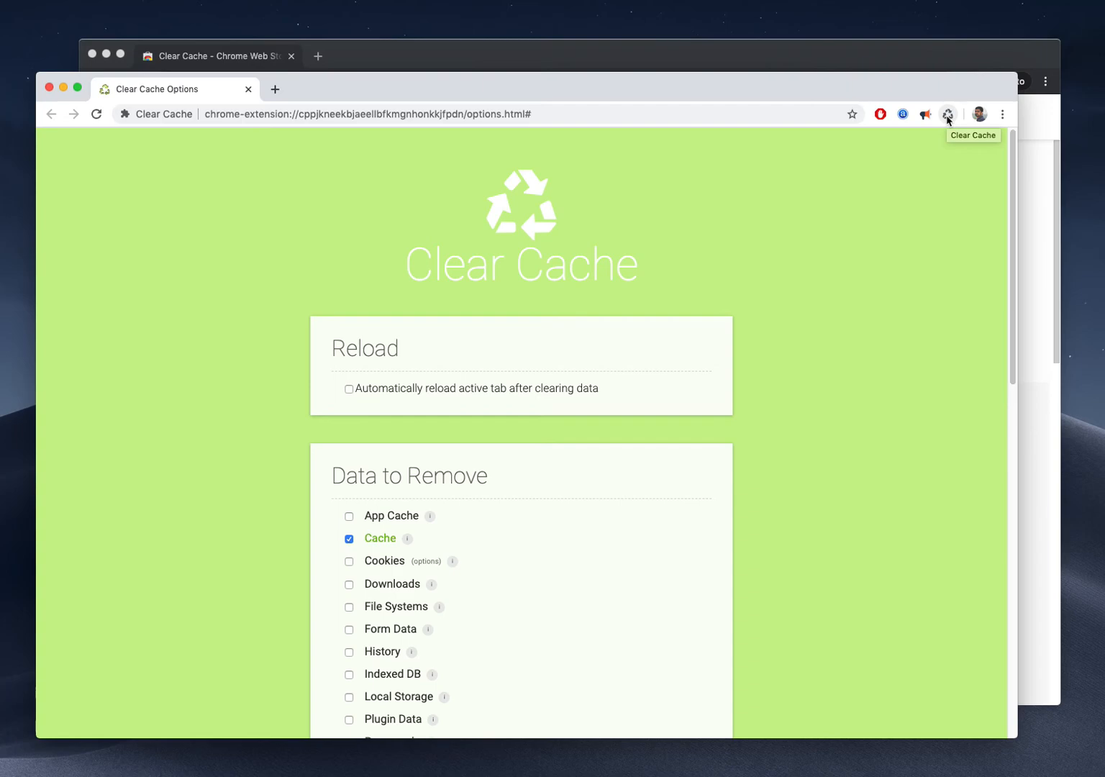
pyautogui.moveTo(343, 158)
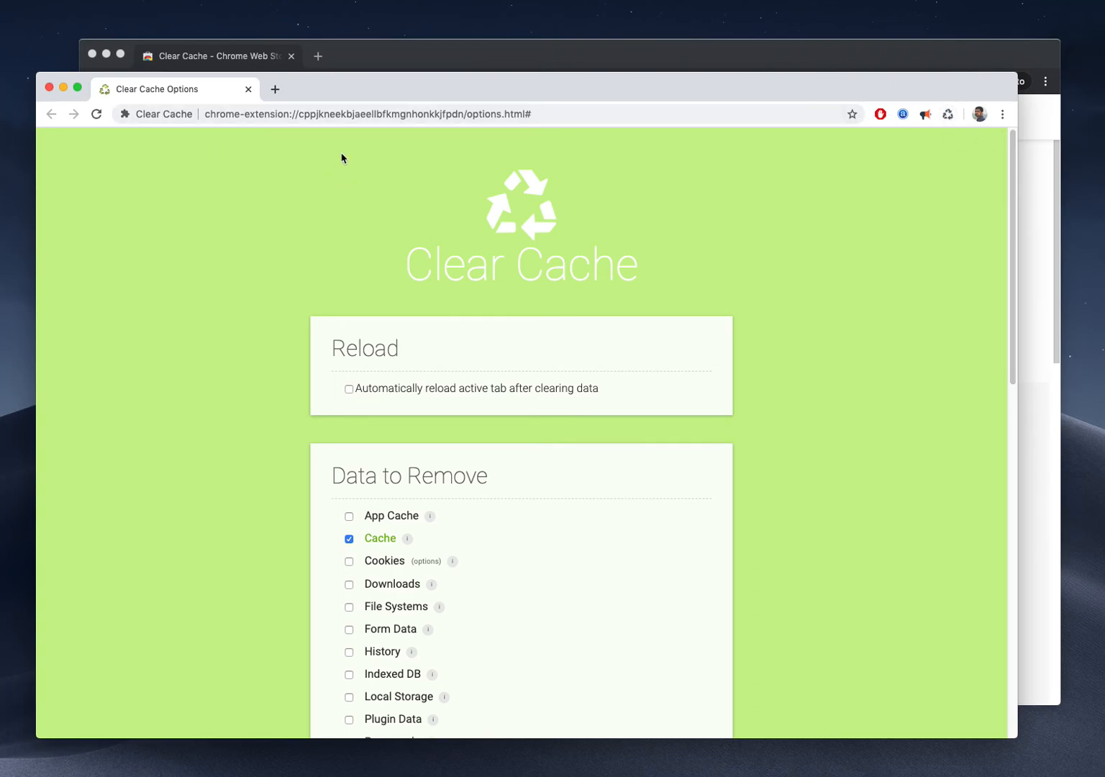
pyautogui.moveTo(426, 85)
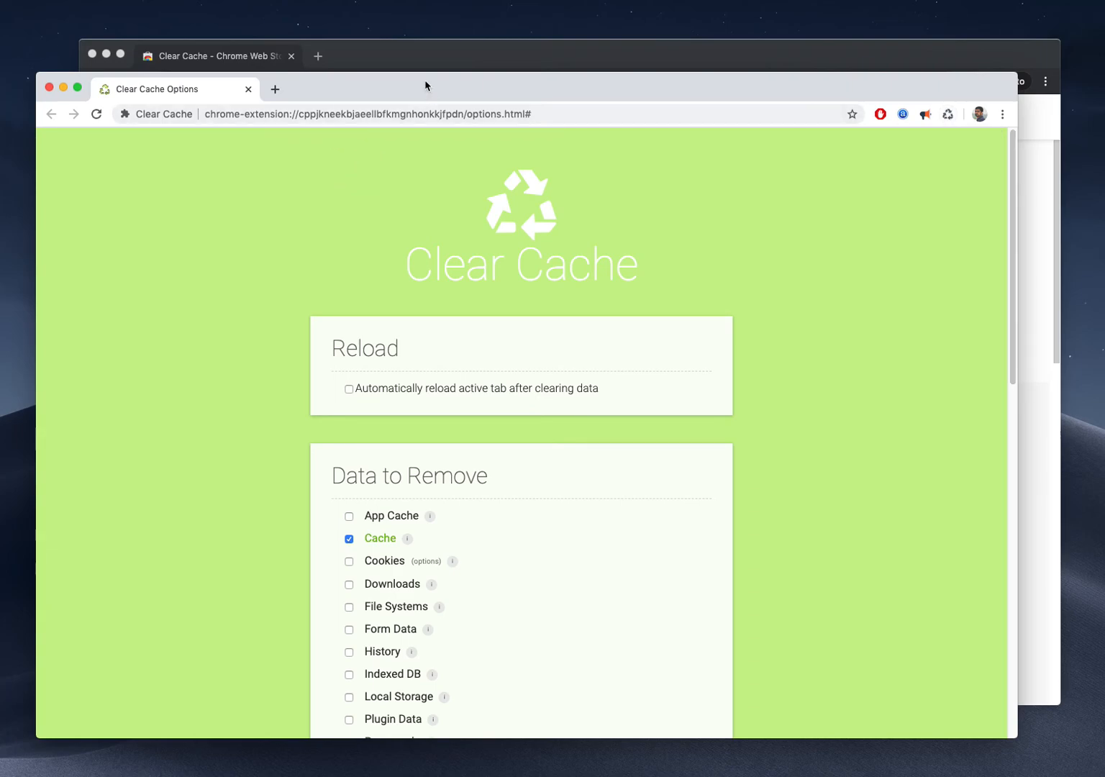
pyautogui.moveTo(948, 411)
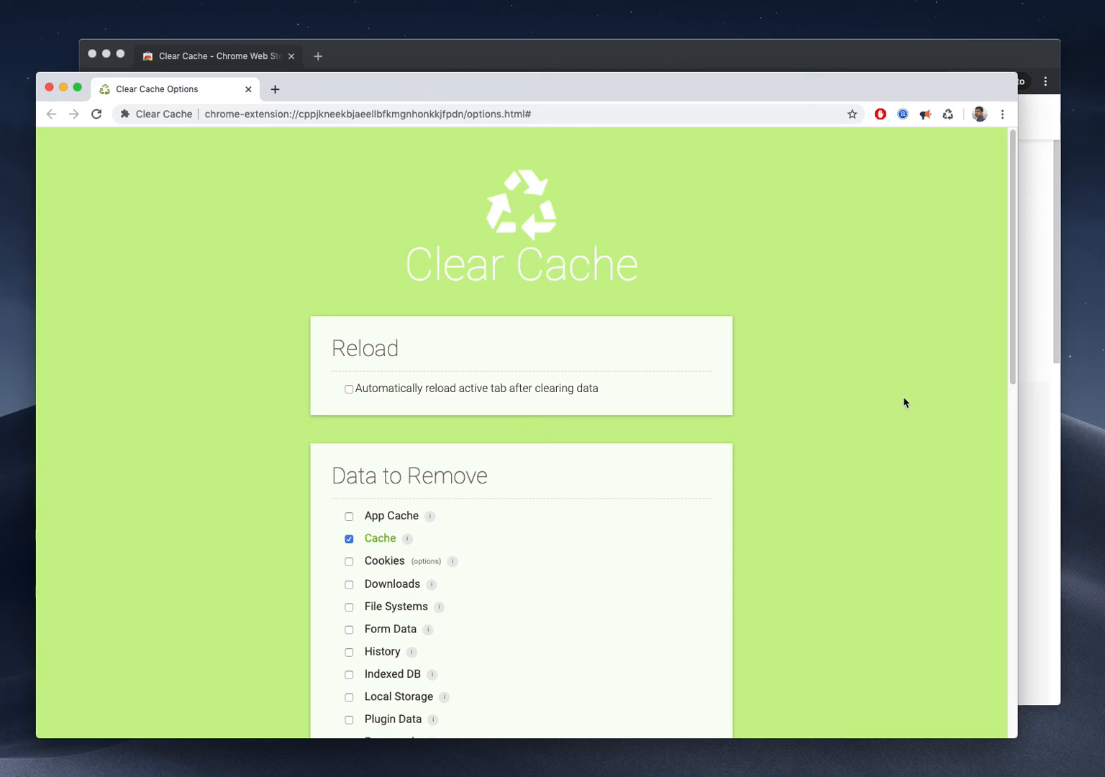
pyautogui.moveTo(716, 312)
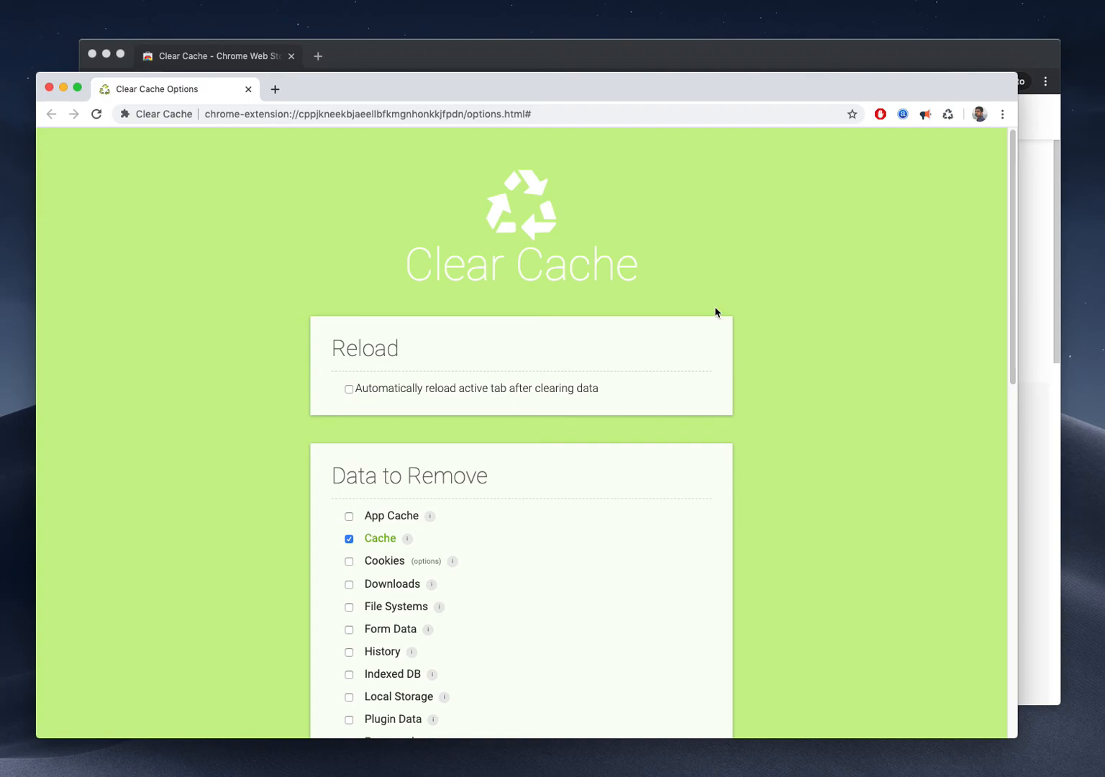
pyautogui.moveTo(204, 152)
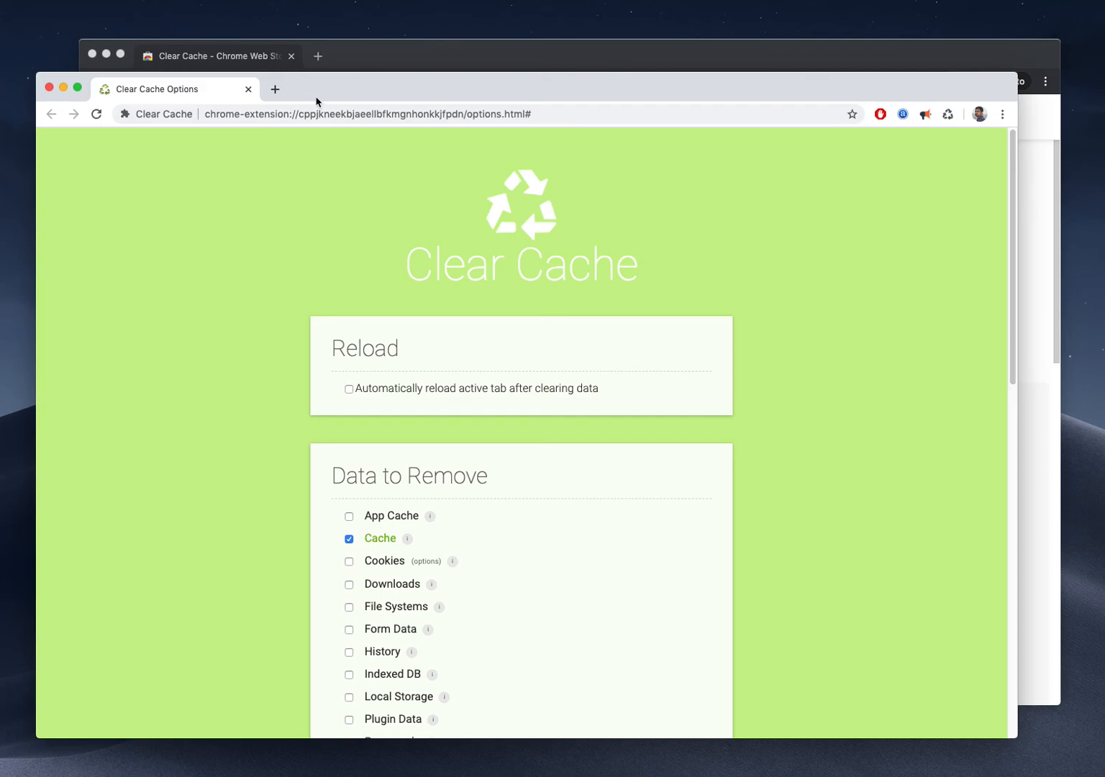
pyautogui.moveTo(505, 214)
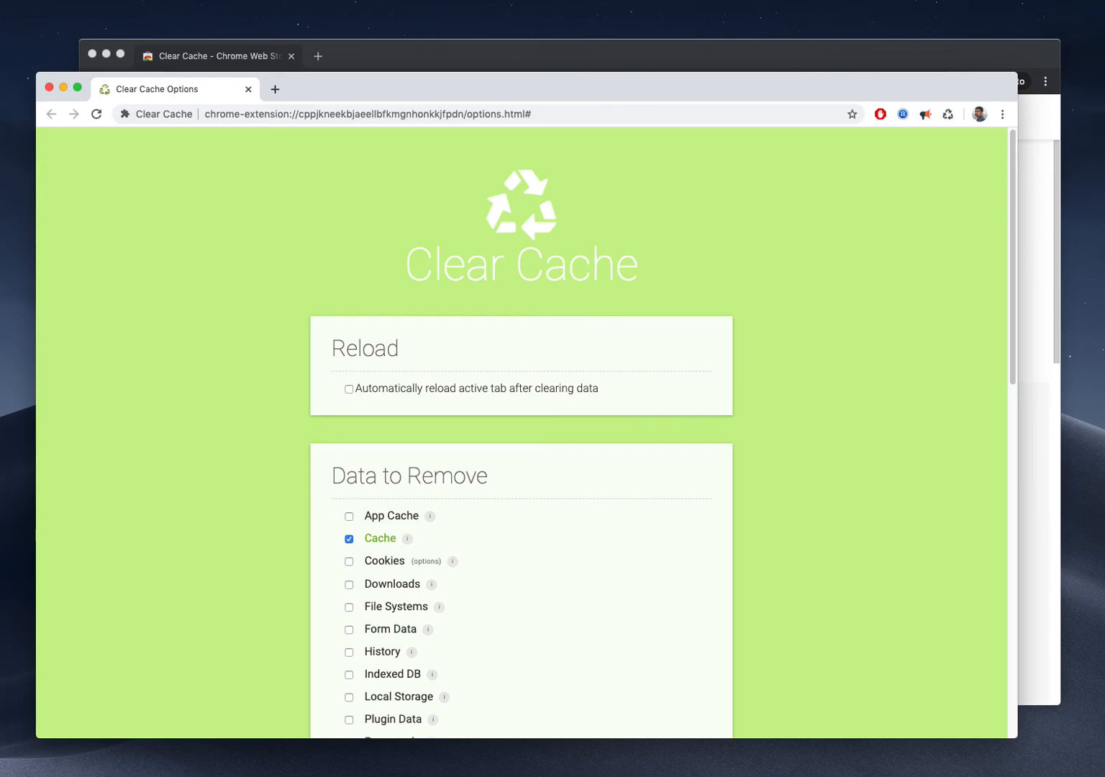
pyautogui.moveTo(284, 172)
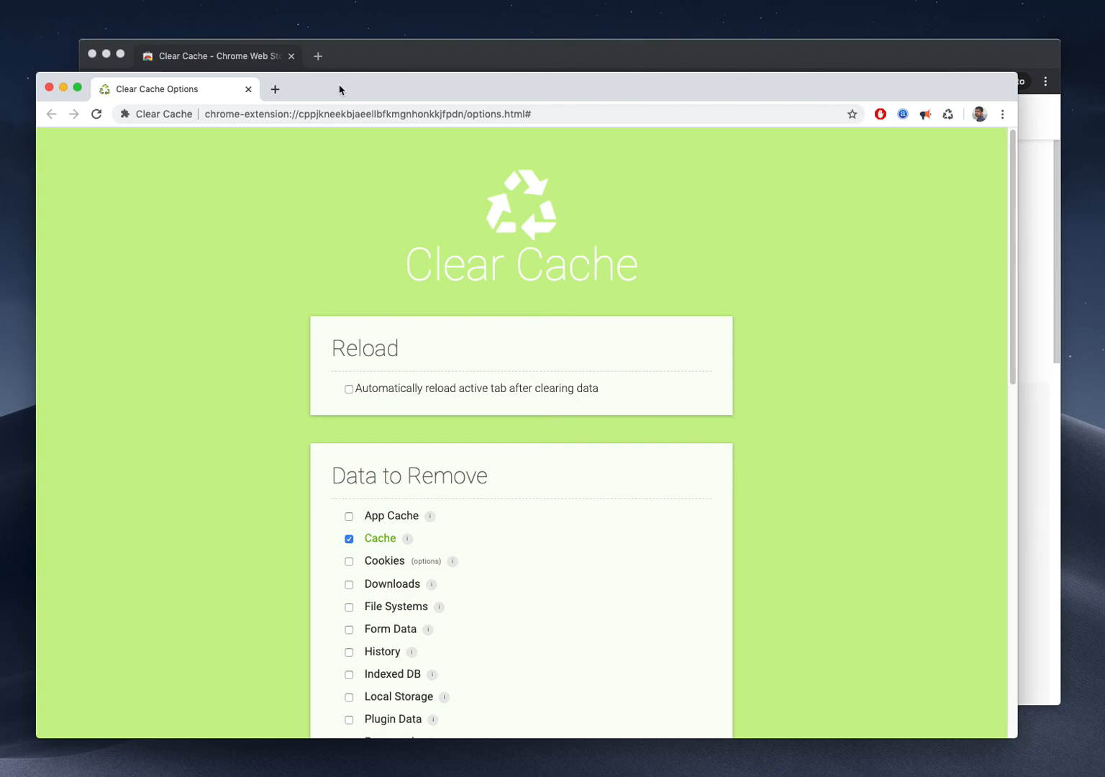
pyautogui.moveTo(331, 90)
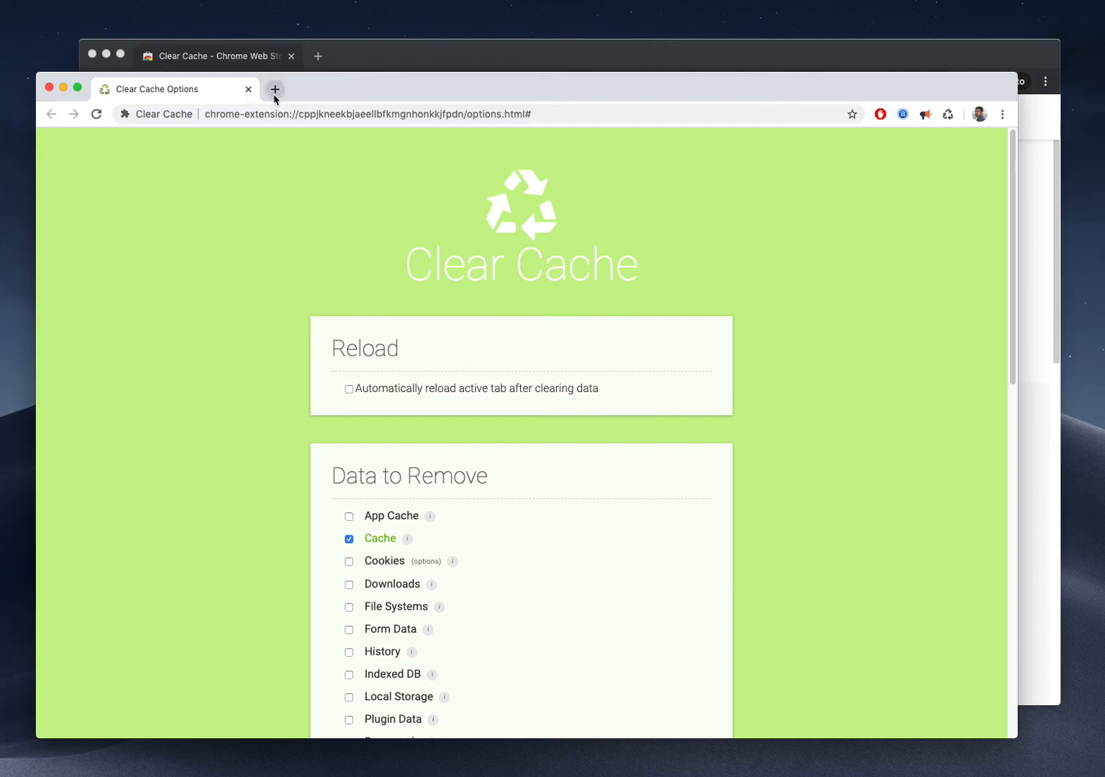
pyautogui.moveTo(373, 430)
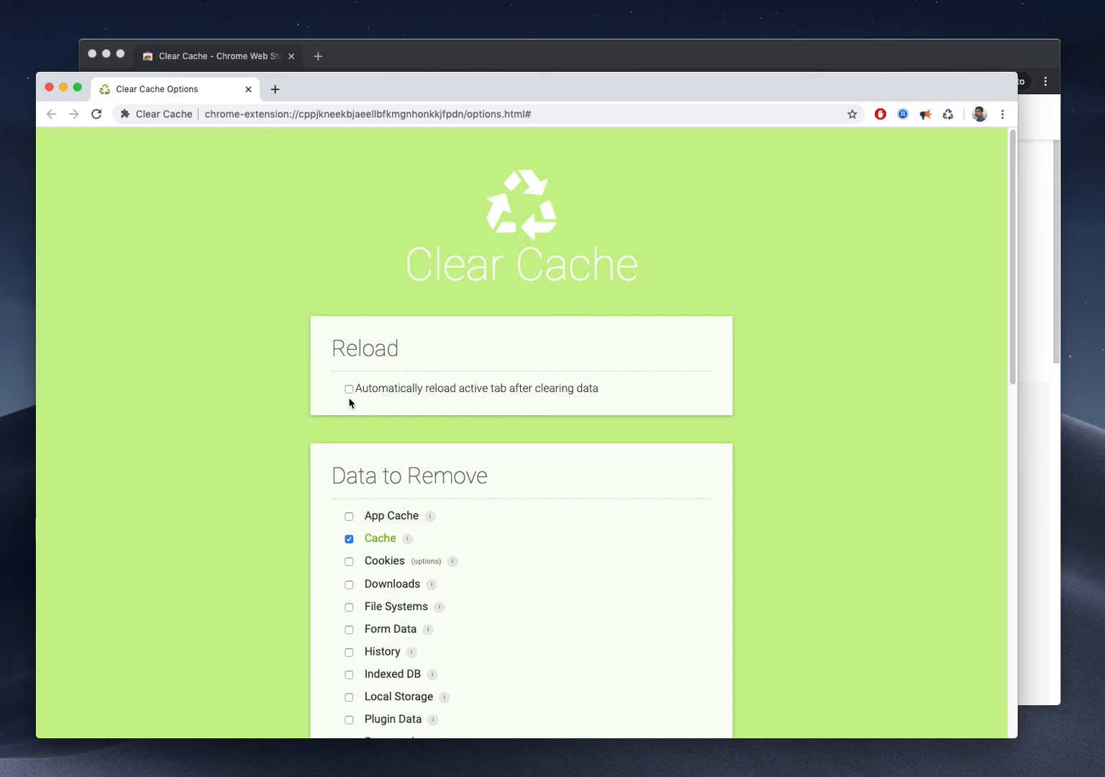
pyautogui.moveTo(259, 274)
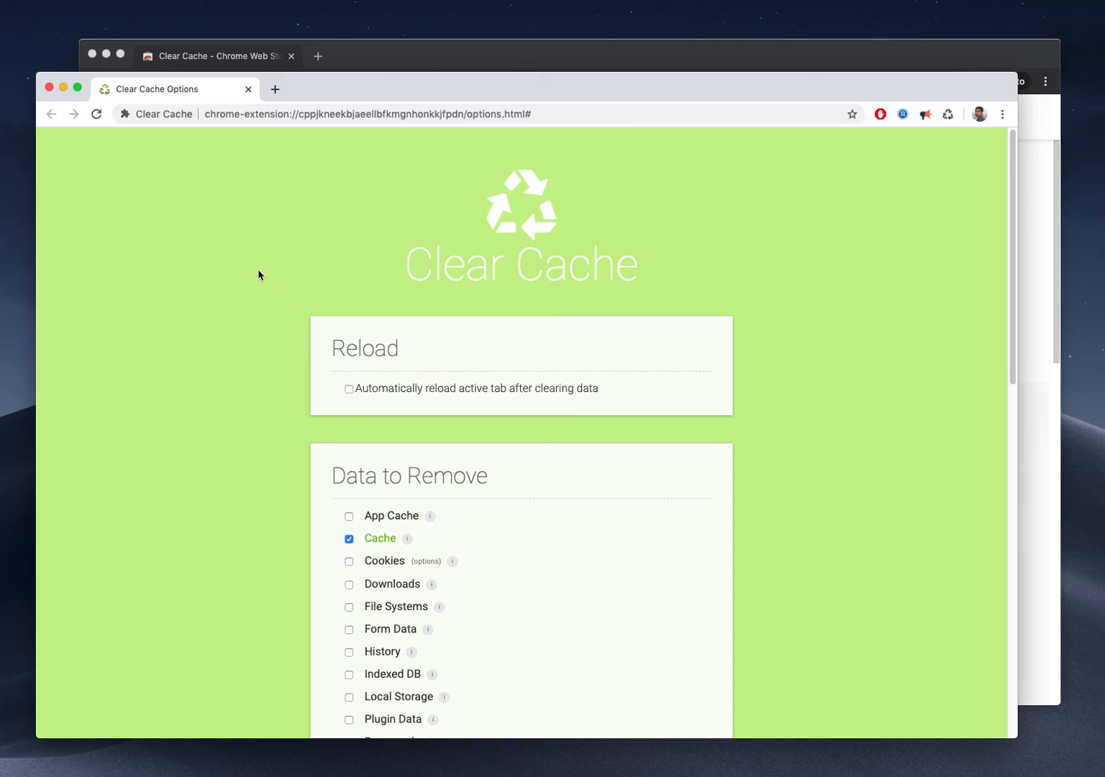
pyautogui.moveTo(262, 235)
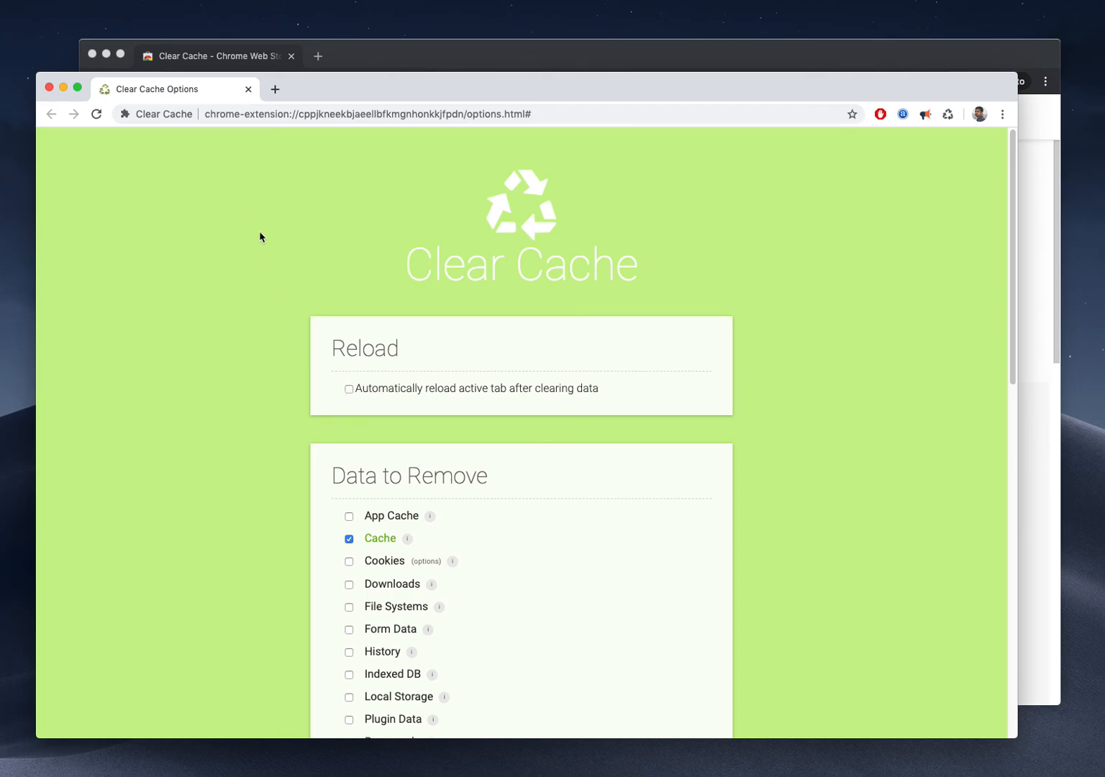
pyautogui.moveTo(360, 247)
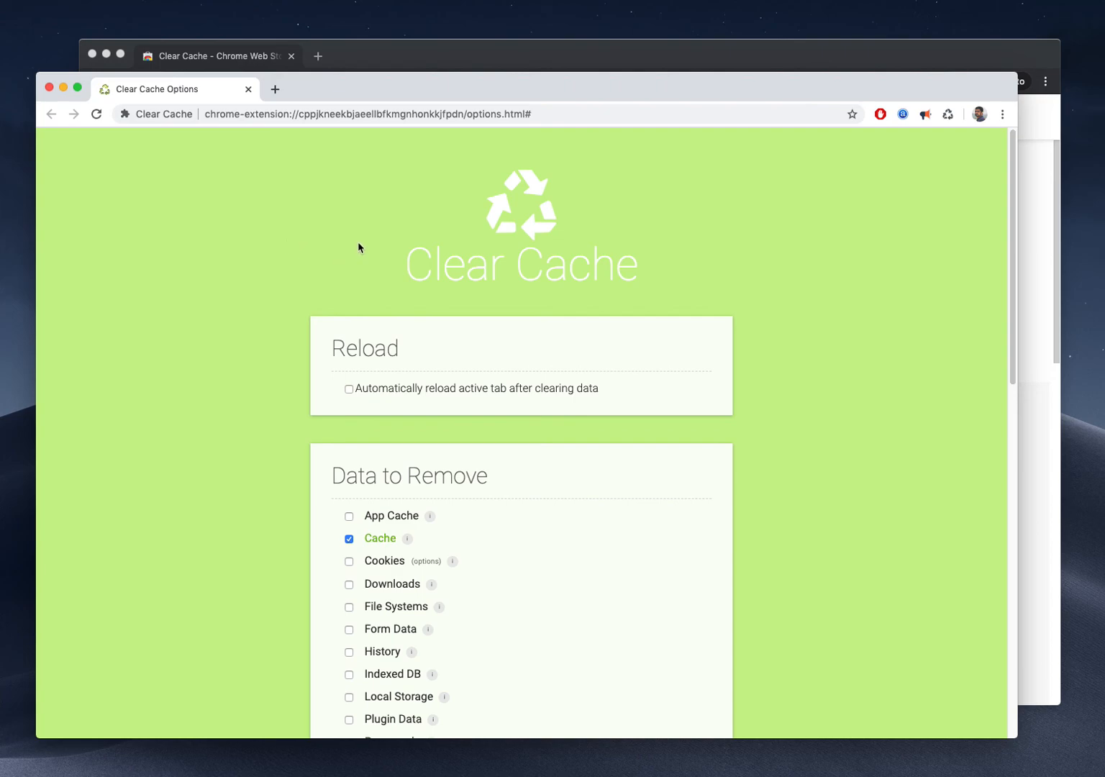
pyautogui.moveTo(455, 170)
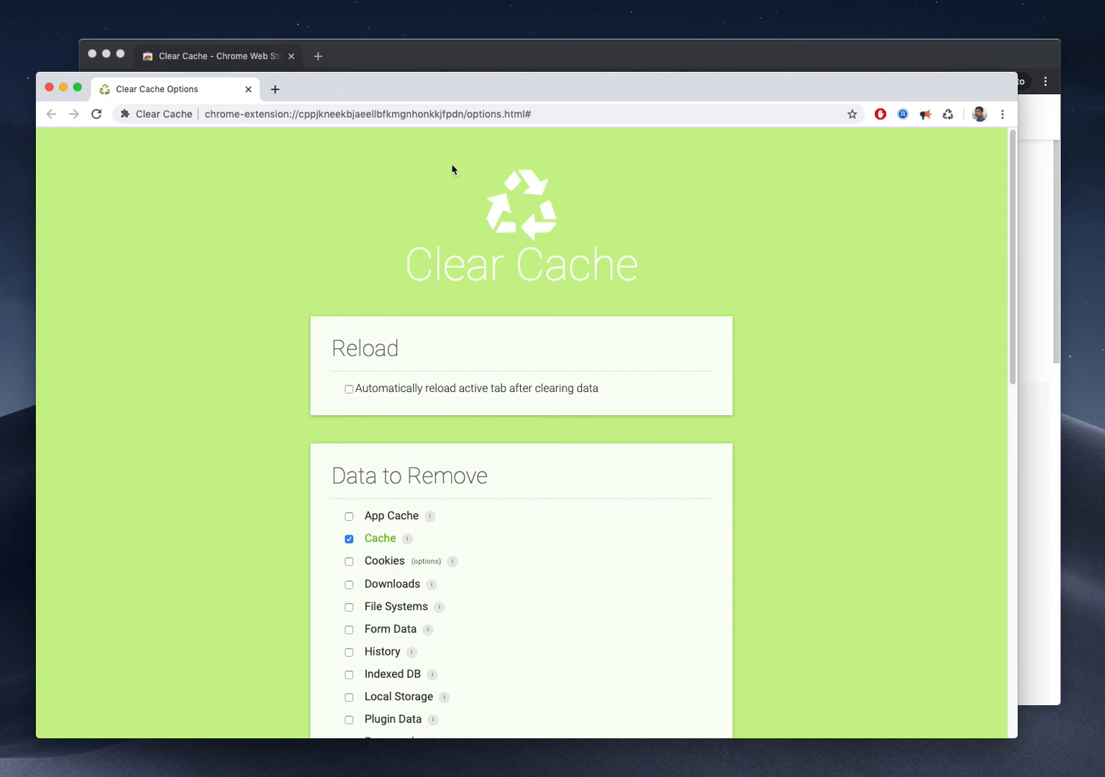
pyautogui.moveTo(420, 170)
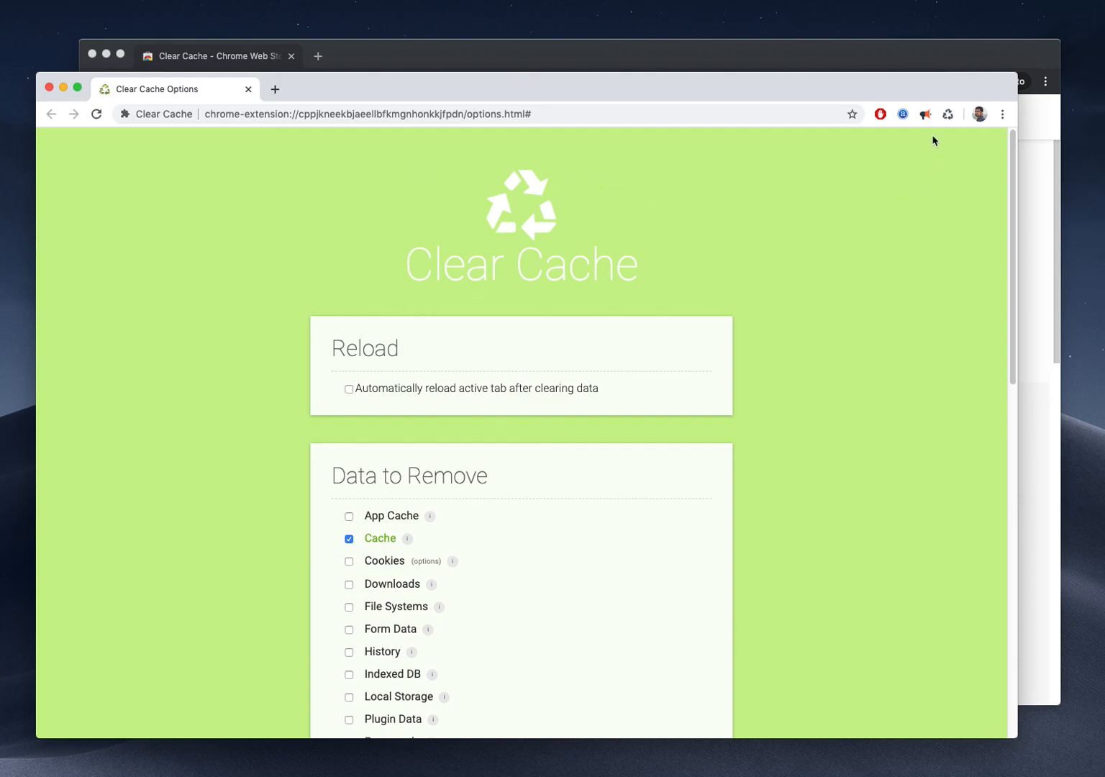
pyautogui.moveTo(929, 142)
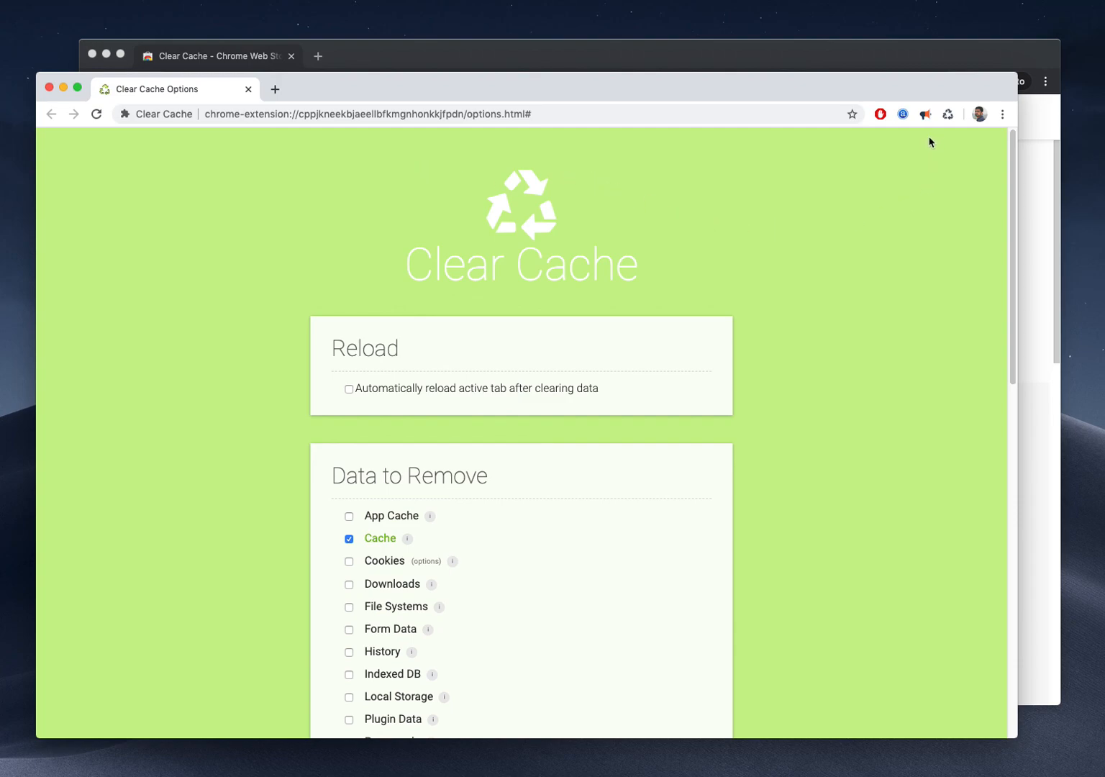
pyautogui.moveTo(871, 177)
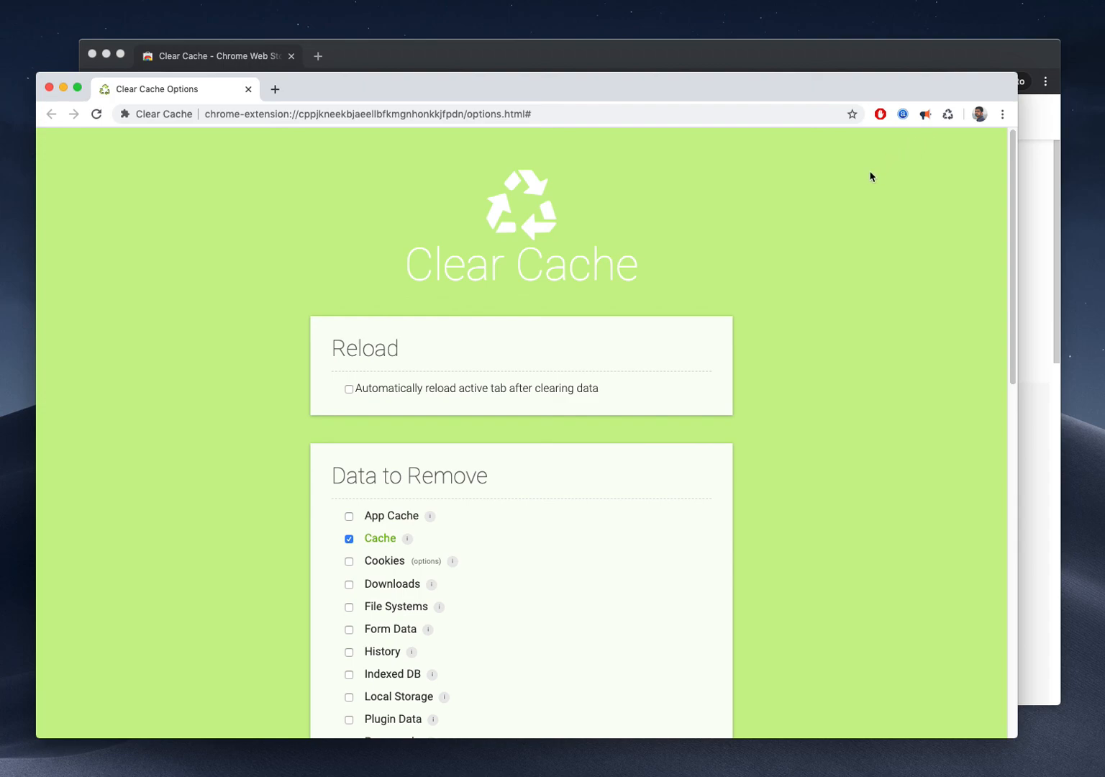
pyautogui.moveTo(910, 578)
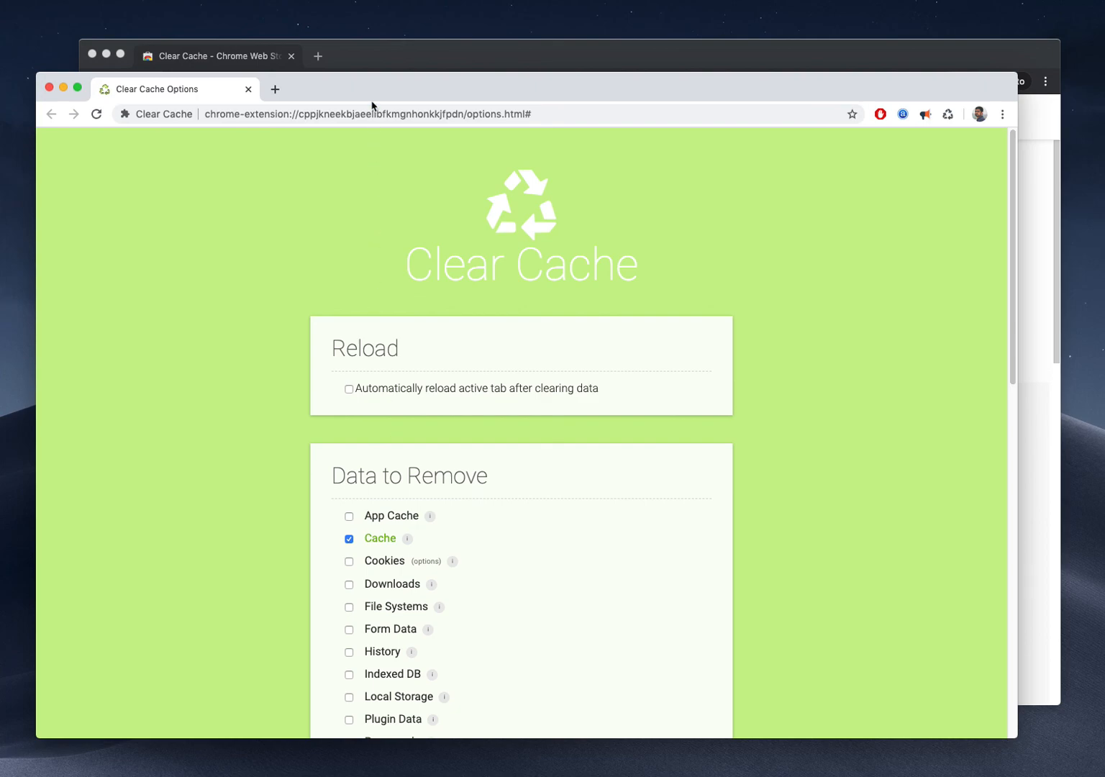
pyautogui.moveTo(371, 106)
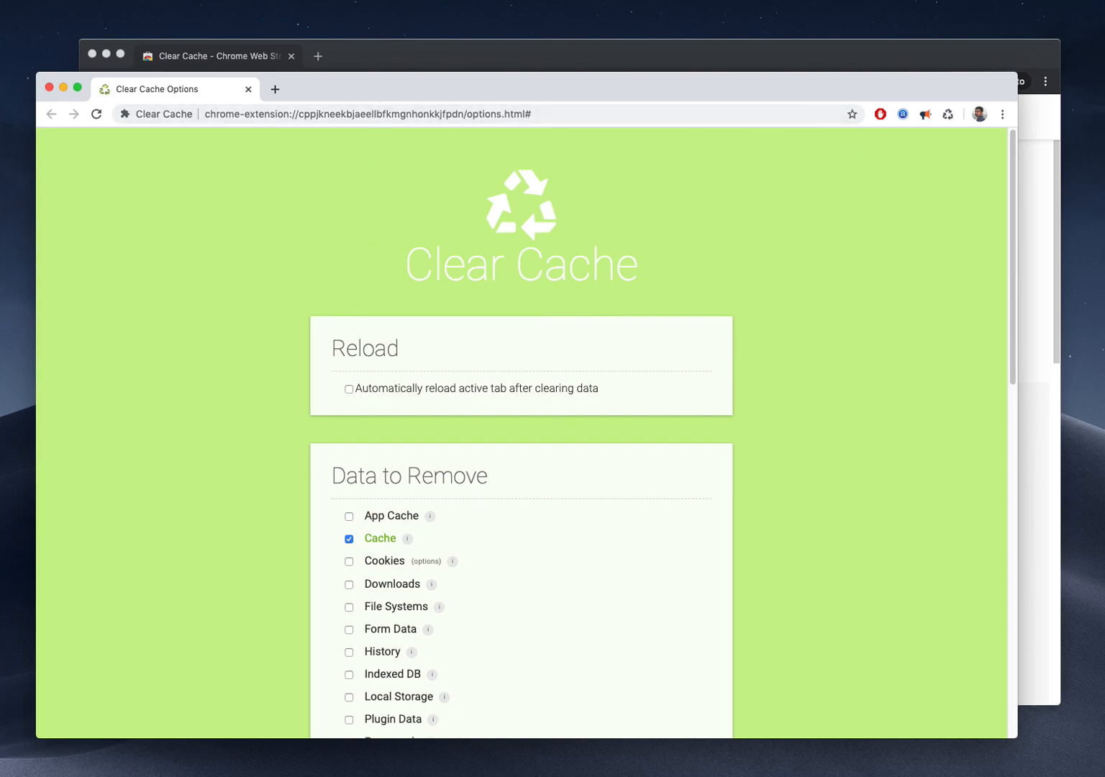